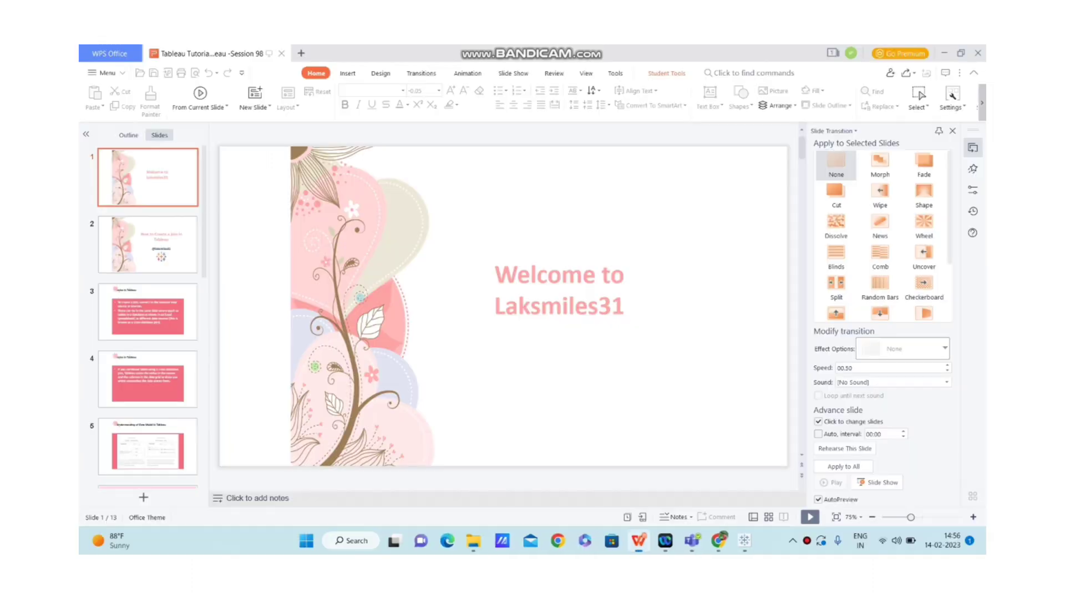
# Show the cross-database joins slide, then bring the Tableau Book1 window forward
pyautogui.click(147, 379)
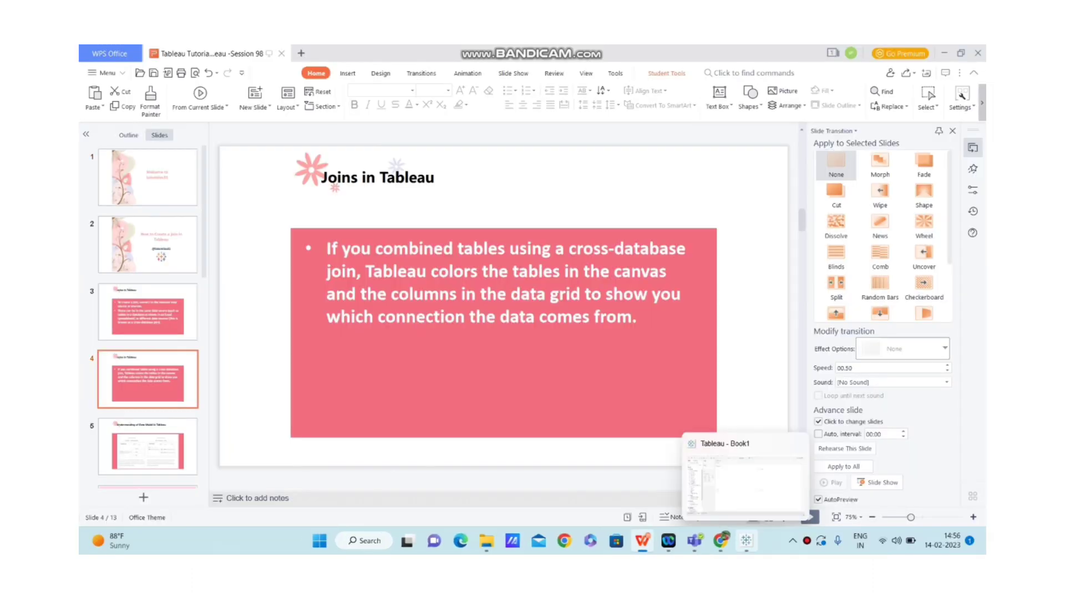
pyautogui.click(744, 476)
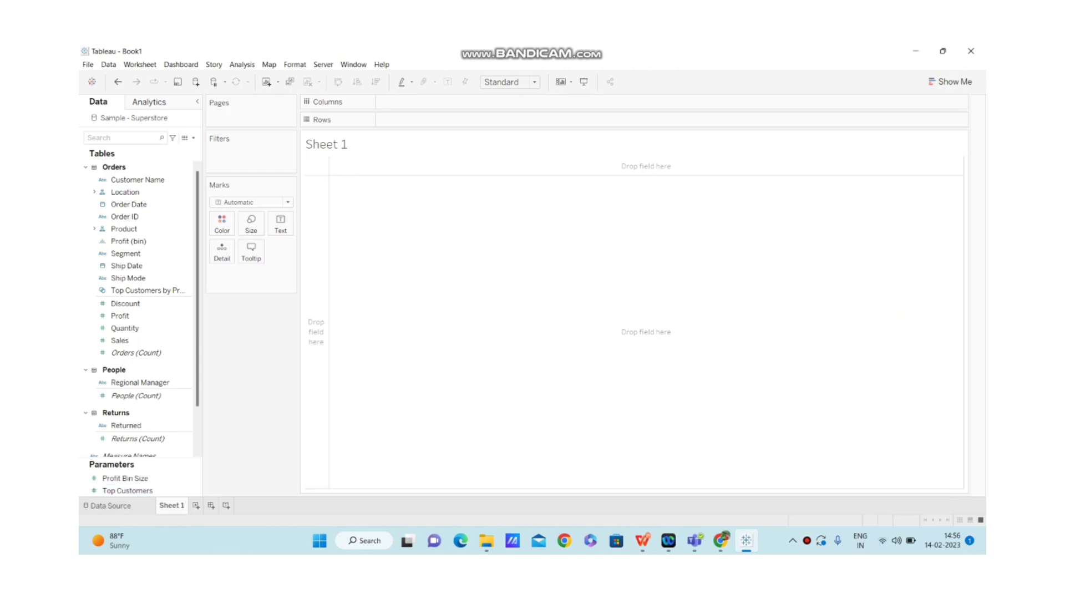
# Create a new blank workbook, Book2, landing on its start page
pyautogui.click(110, 506)
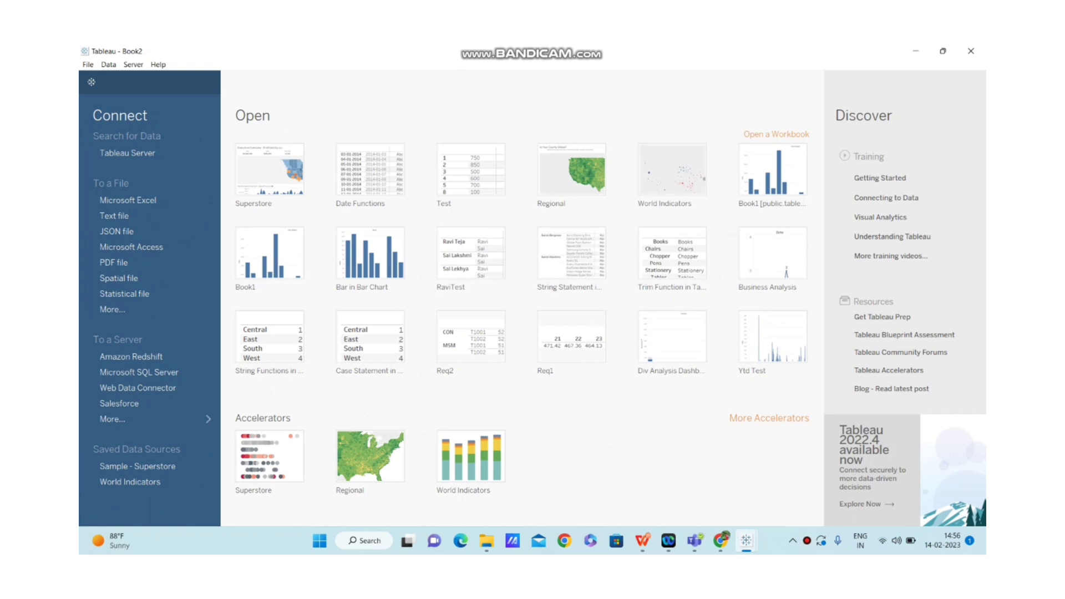
pyautogui.moveTo(135, 467)
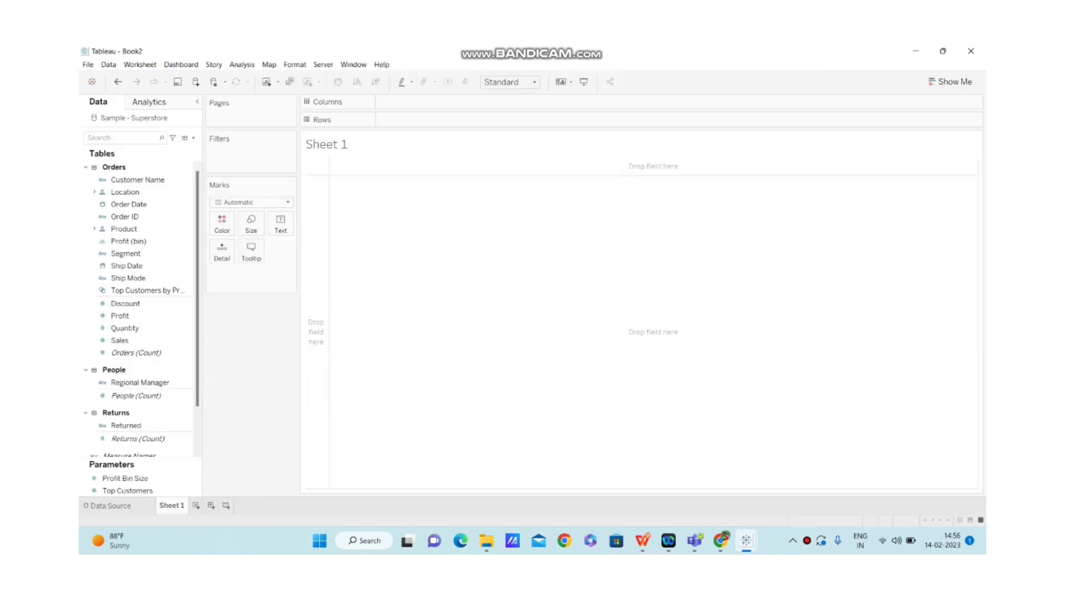
pyautogui.moveTo(173, 138)
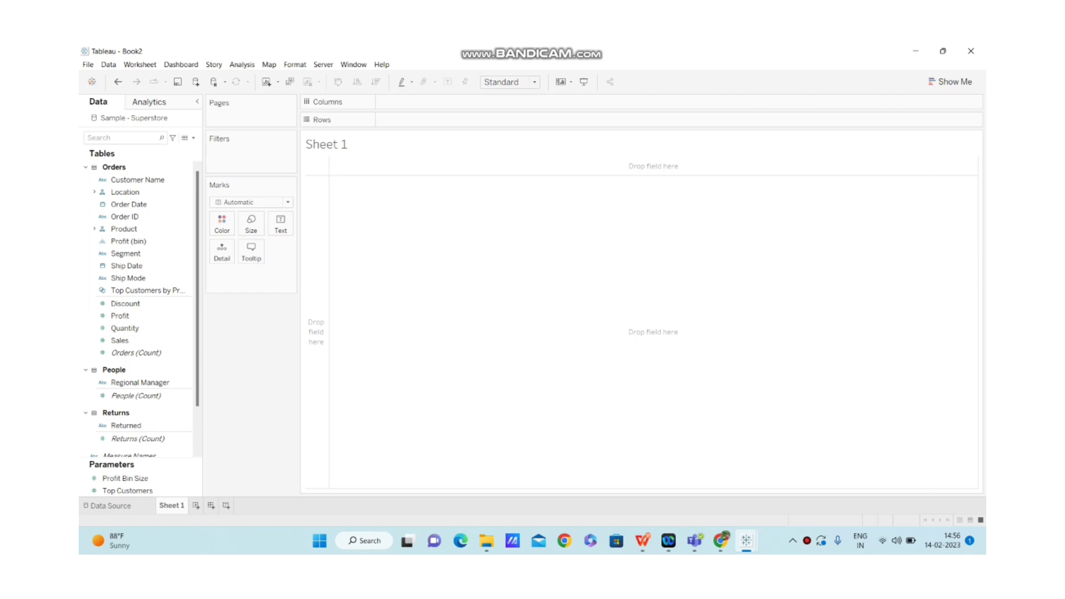
# Bring up the options for the saved Sample - Superstore data source
pyautogui.rightClick(131, 118)
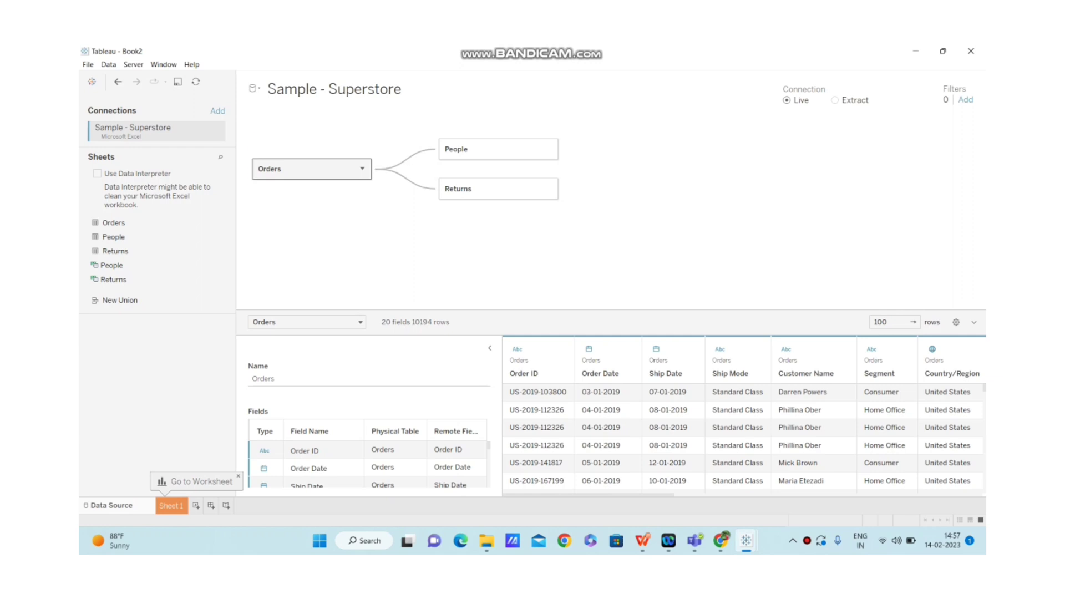
# Reveal the single physical table inside the Orders logical table
pyautogui.click(310, 169)
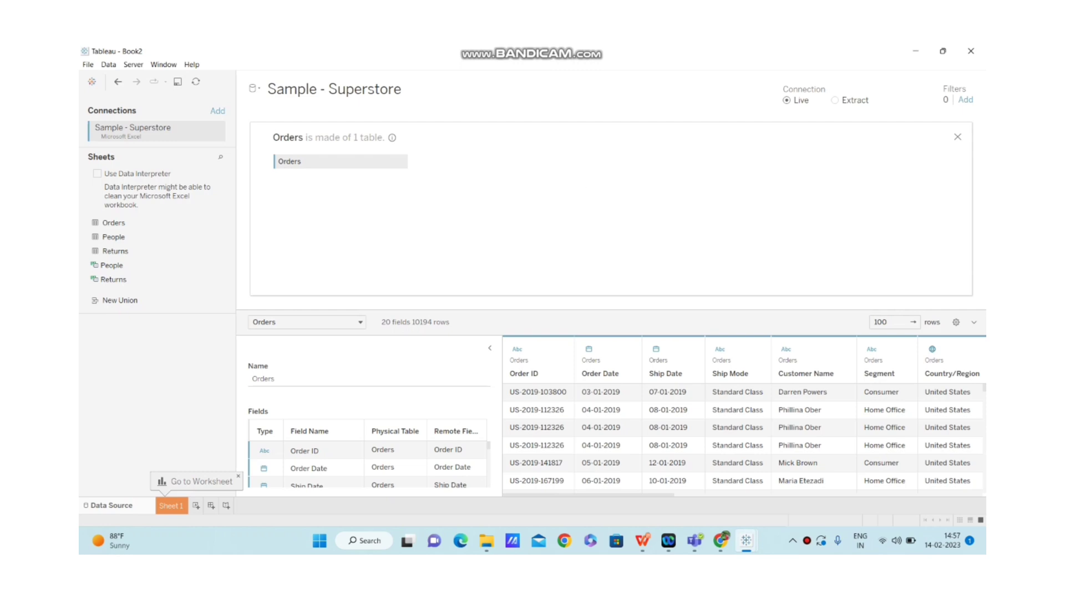
pyautogui.moveTo(339, 161)
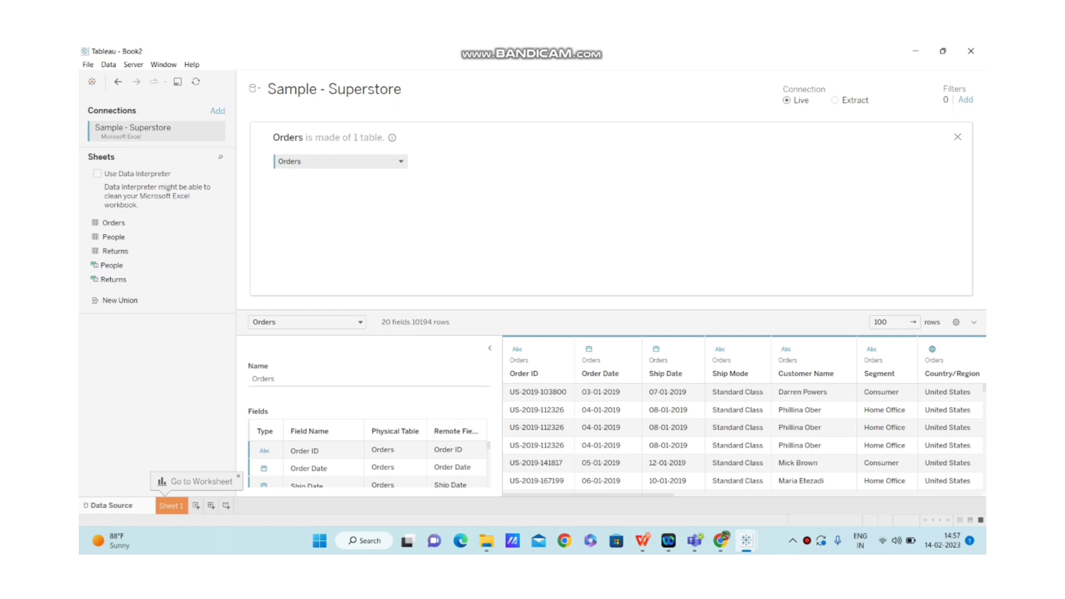
pyautogui.moveTo(339, 161)
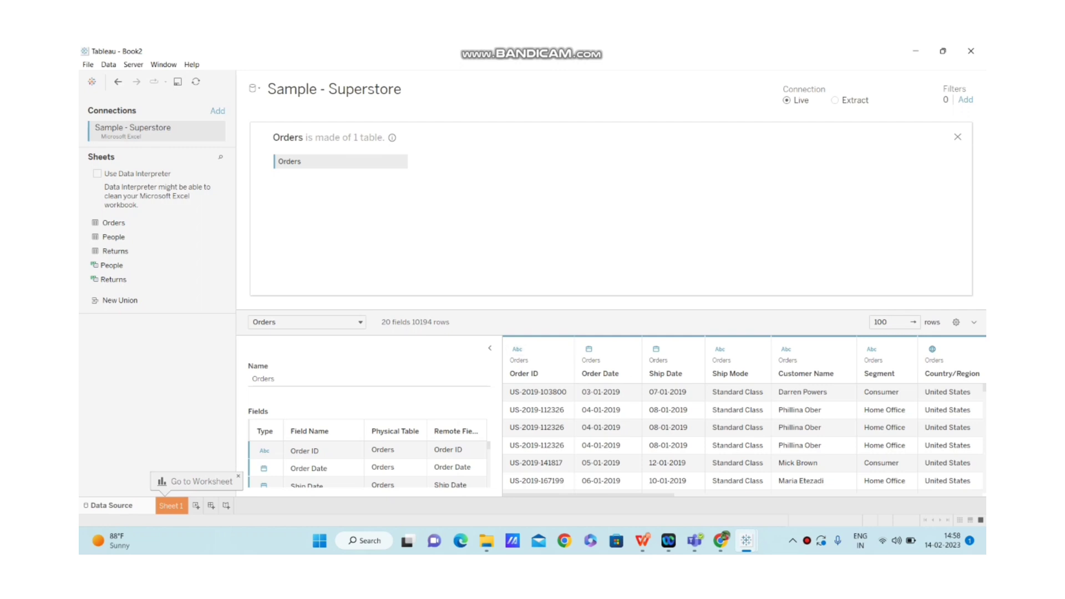
# Collapse the Table Details panel and look across the widened Orders data grid
pyautogui.click(489, 347)
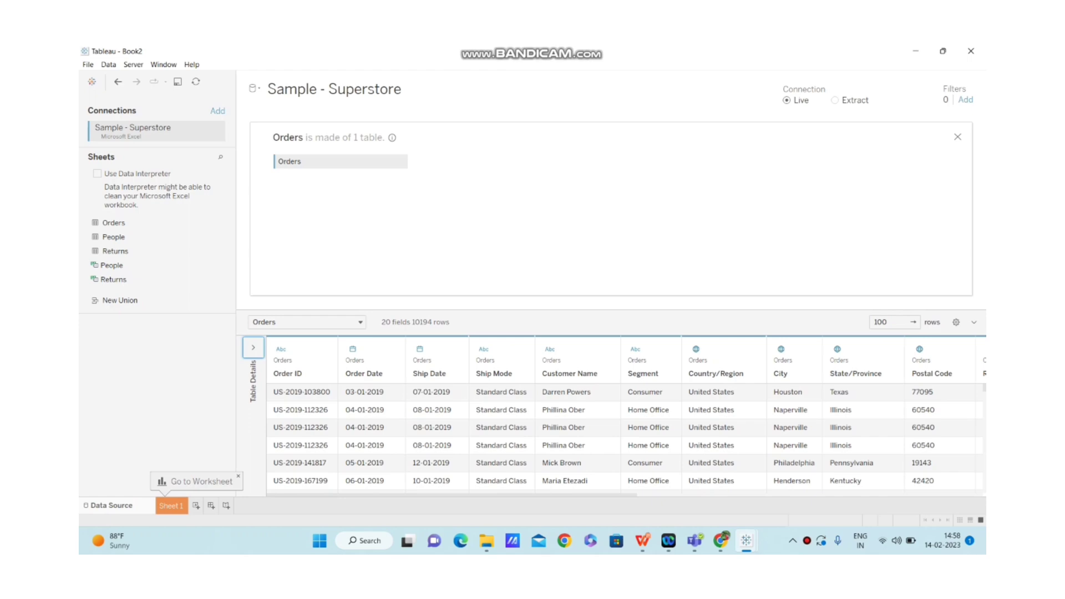
pyautogui.hscroll(3)
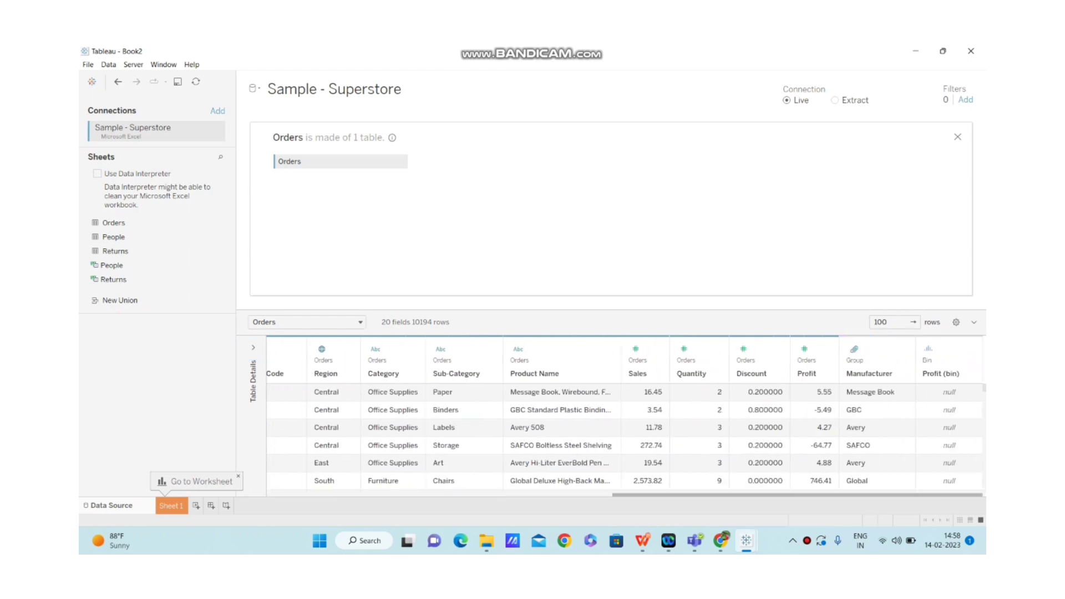
pyautogui.hscroll(-3)
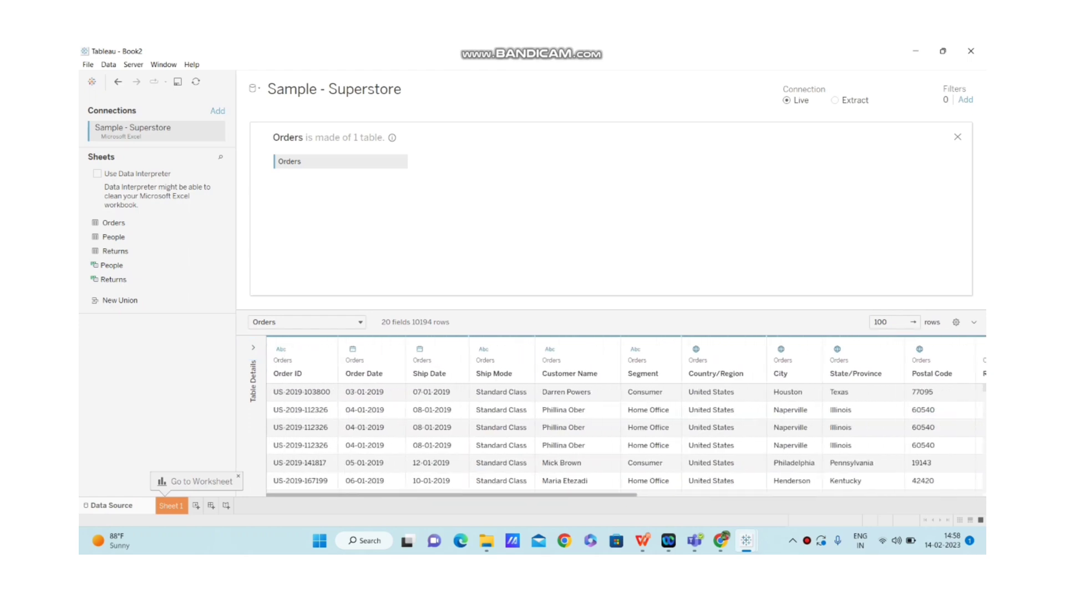
pyautogui.hscroll(3)
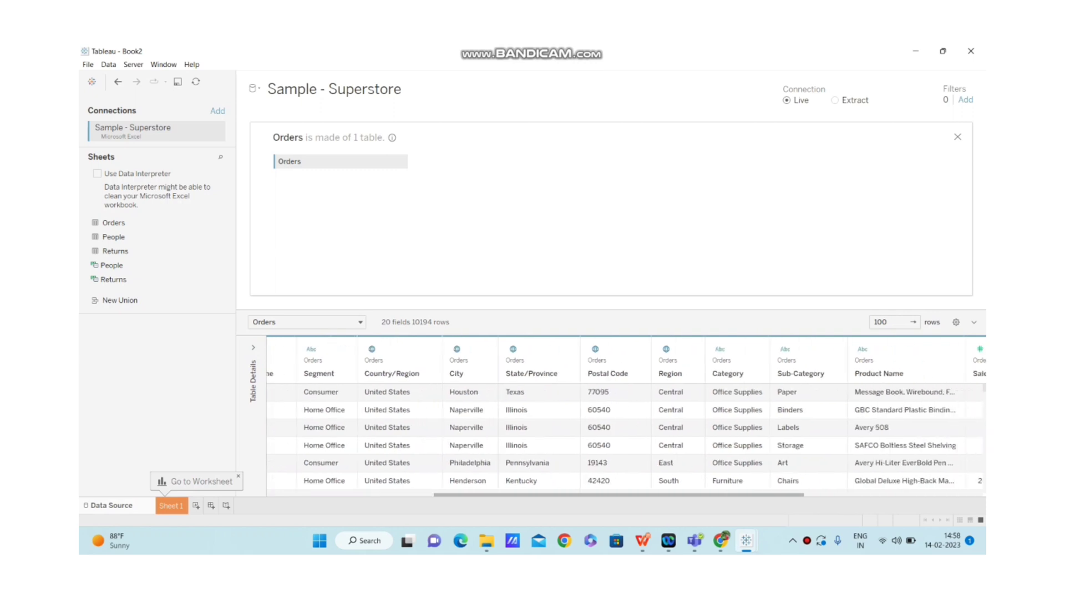
pyautogui.hscroll(3)
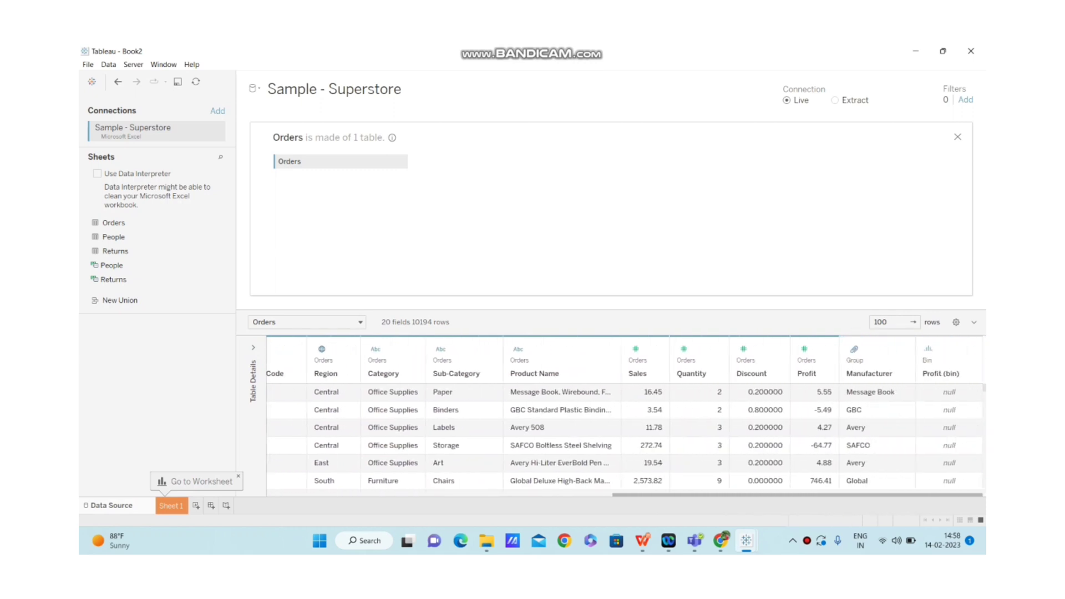
pyautogui.hscroll(-3)
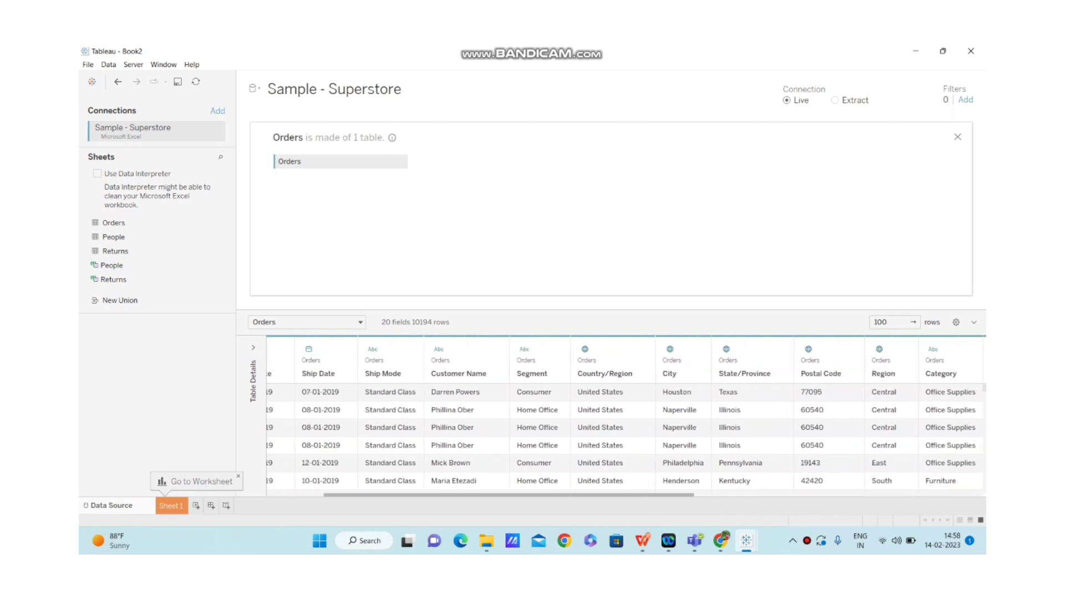
pyautogui.hscroll(-3)
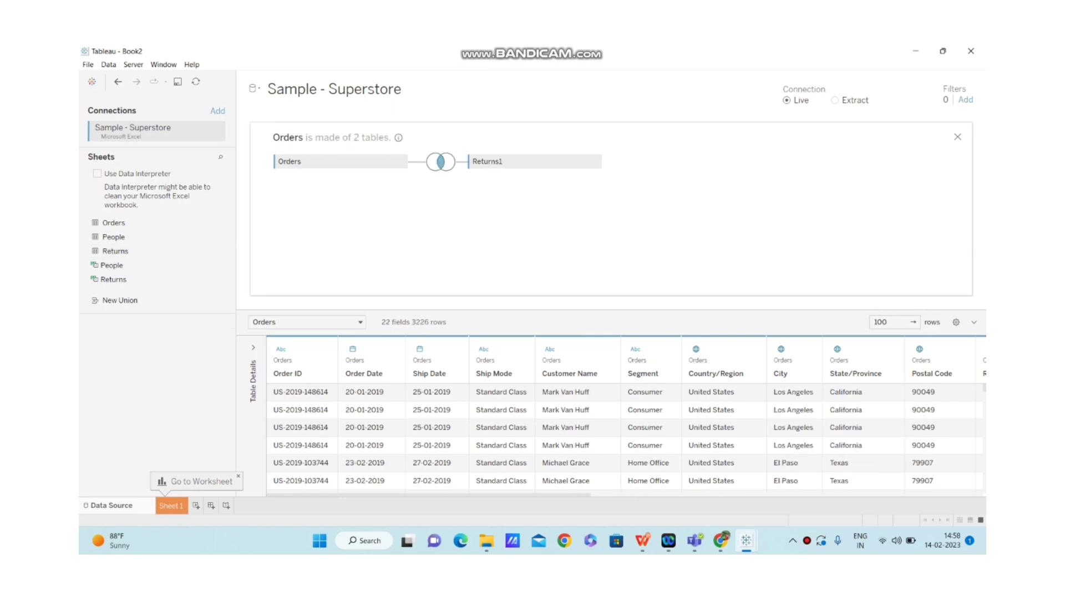
# Bring up the join settings between Orders and Returns1, matched on Order ID
pyautogui.click(441, 162)
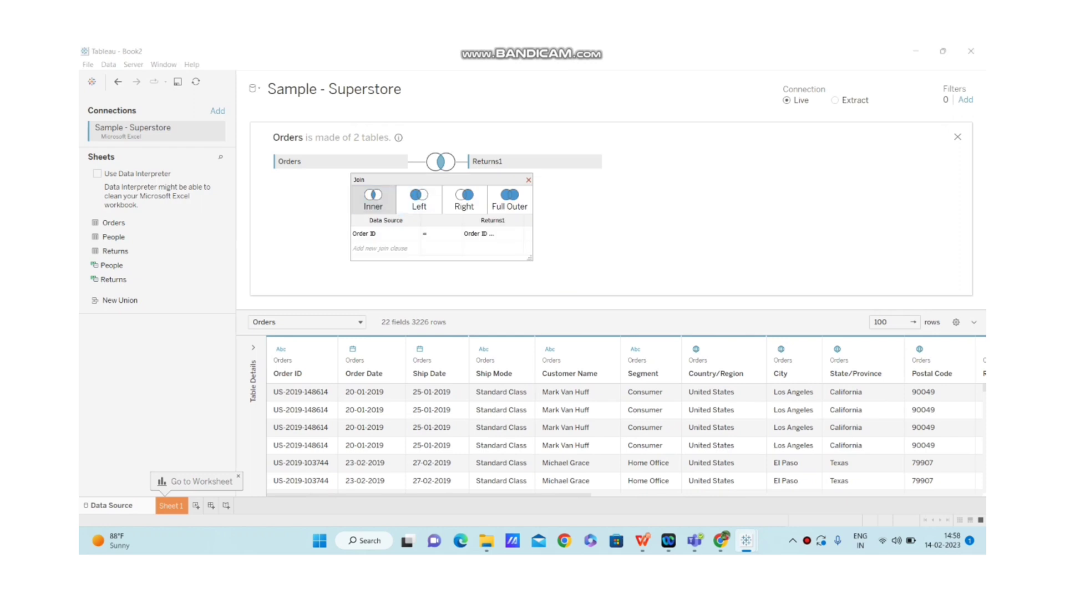
pyautogui.moveTo(372, 195)
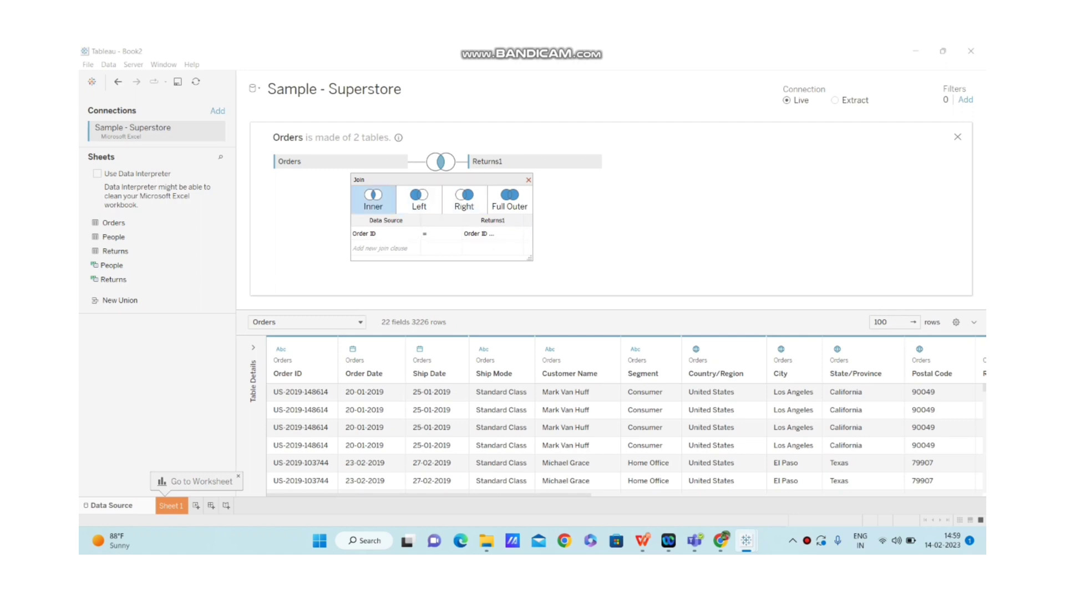
pyautogui.moveTo(419, 198)
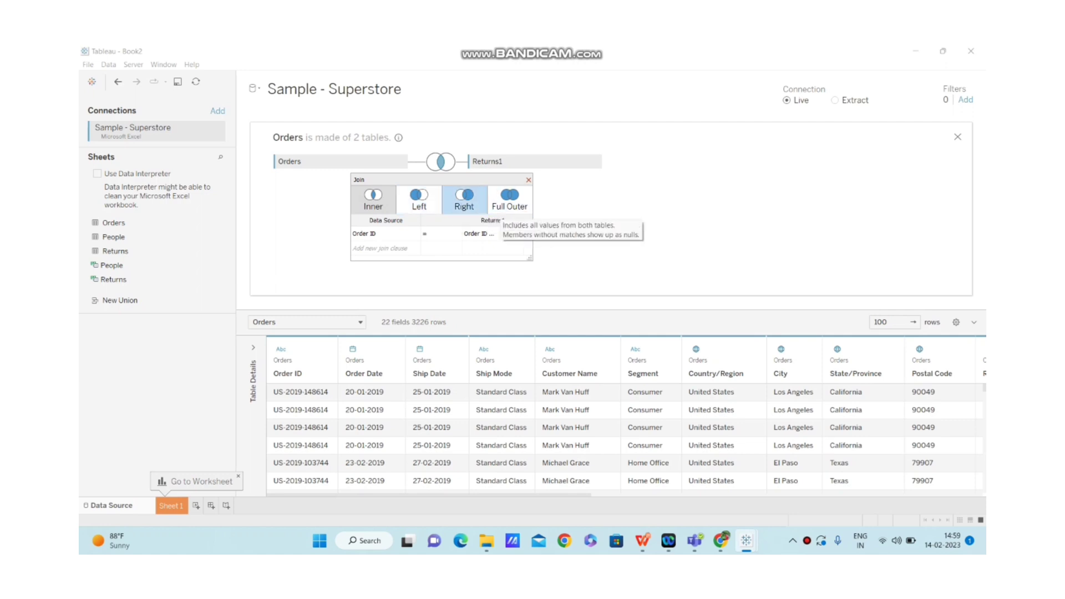
pyautogui.moveTo(464, 201)
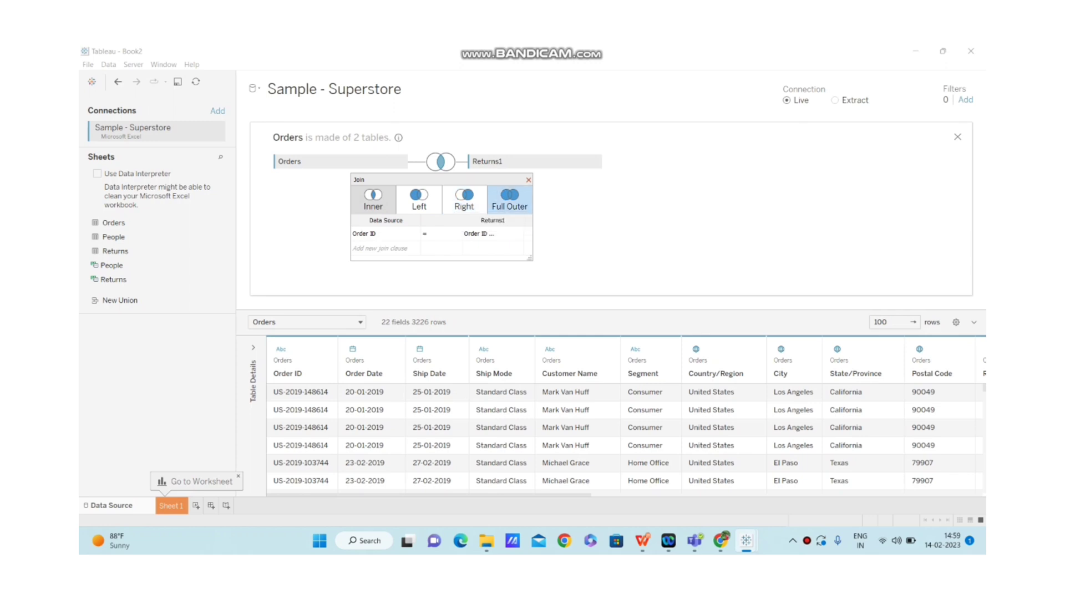
pyautogui.moveTo(509, 206)
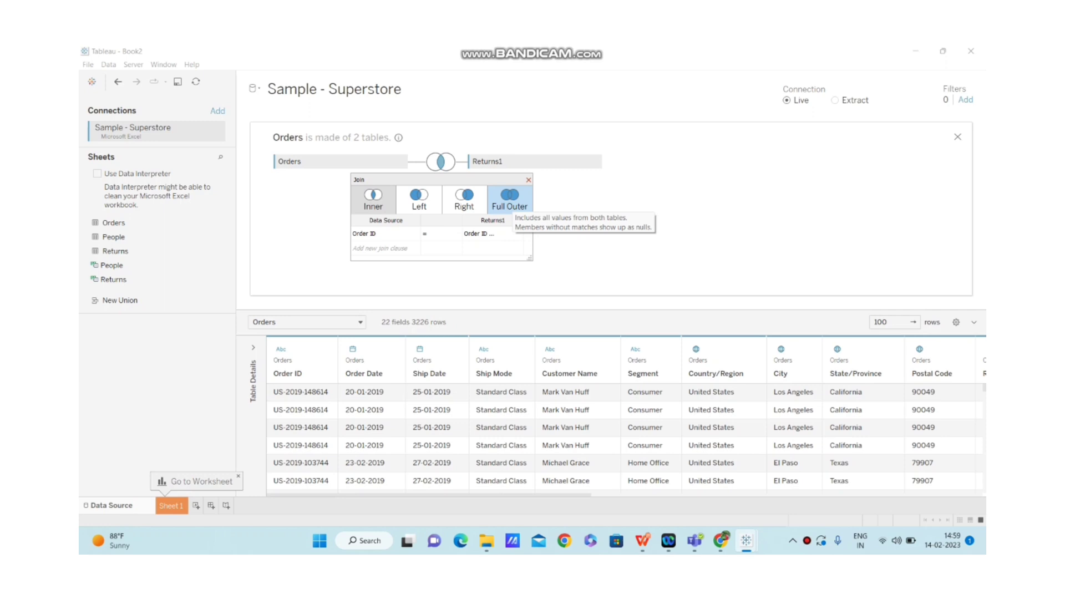
# Try left and right joins, then keep a full outer join giving 12,620 rows
pyautogui.click(419, 197)
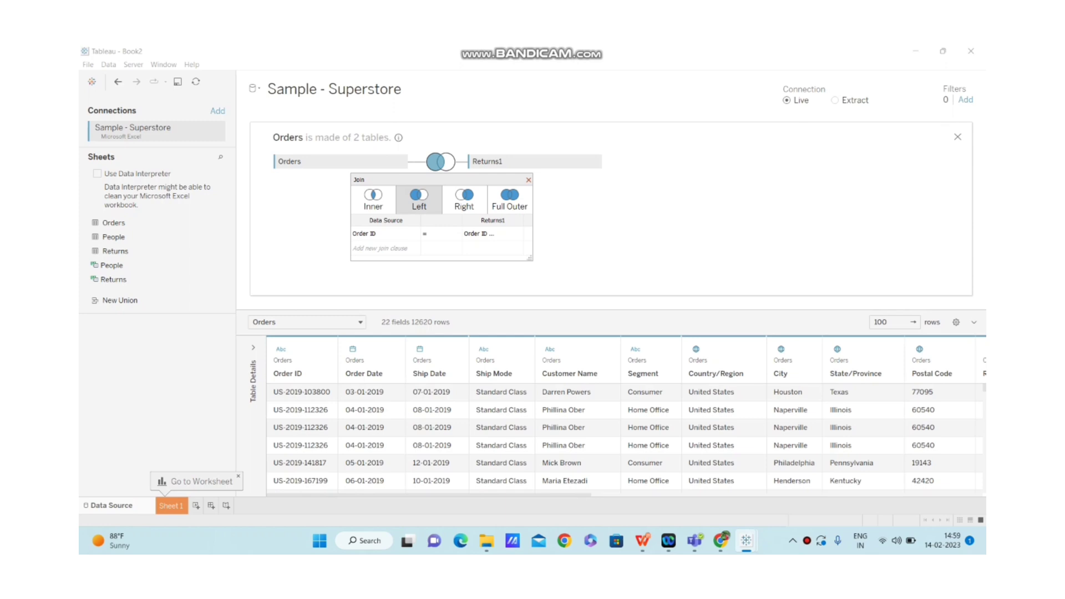
pyautogui.click(463, 199)
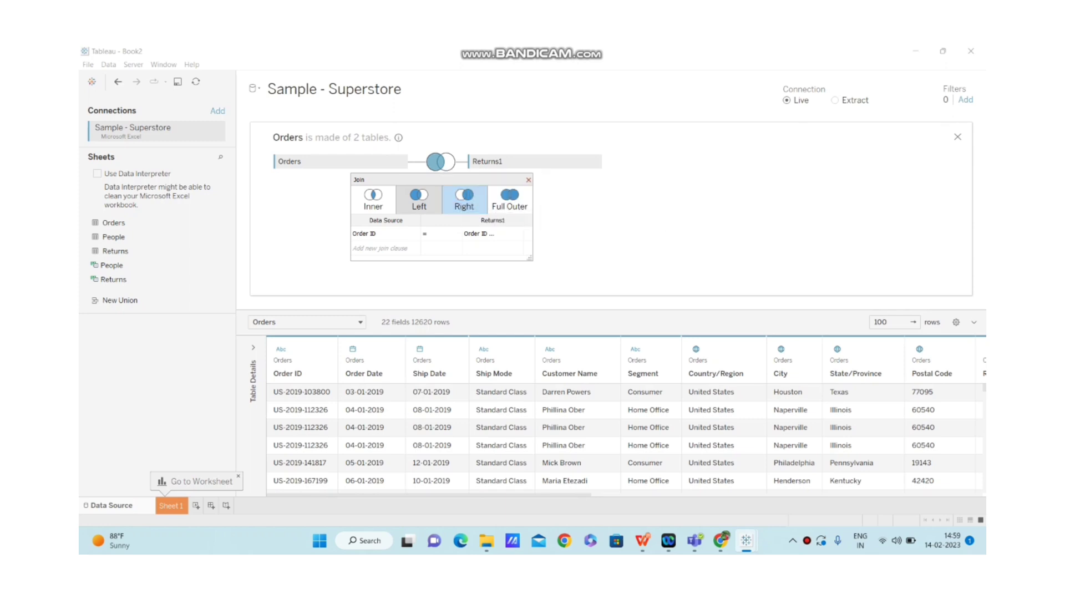
pyautogui.click(464, 198)
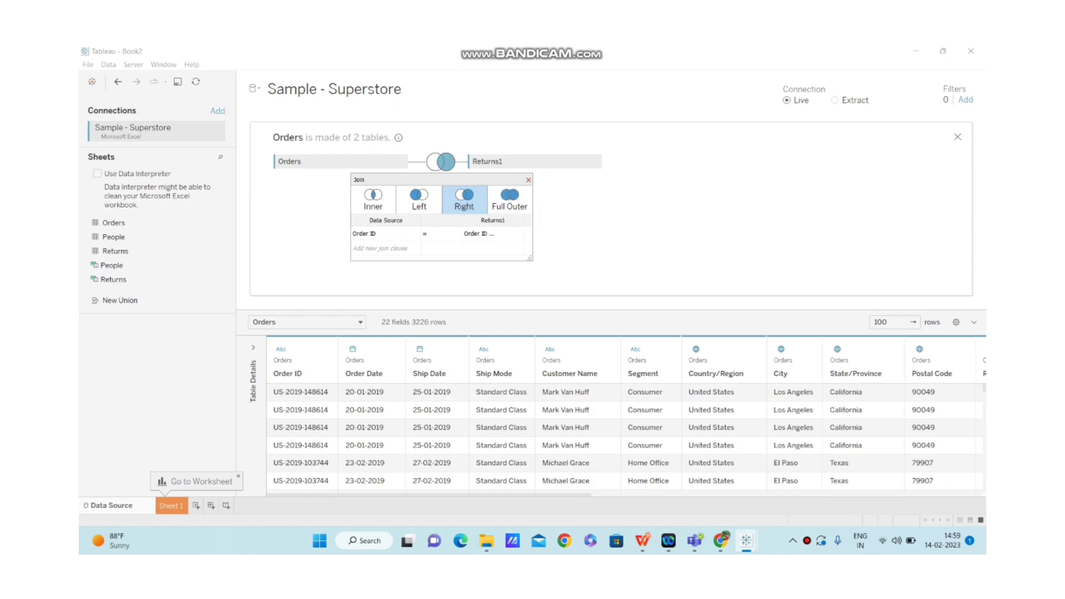
pyautogui.click(510, 199)
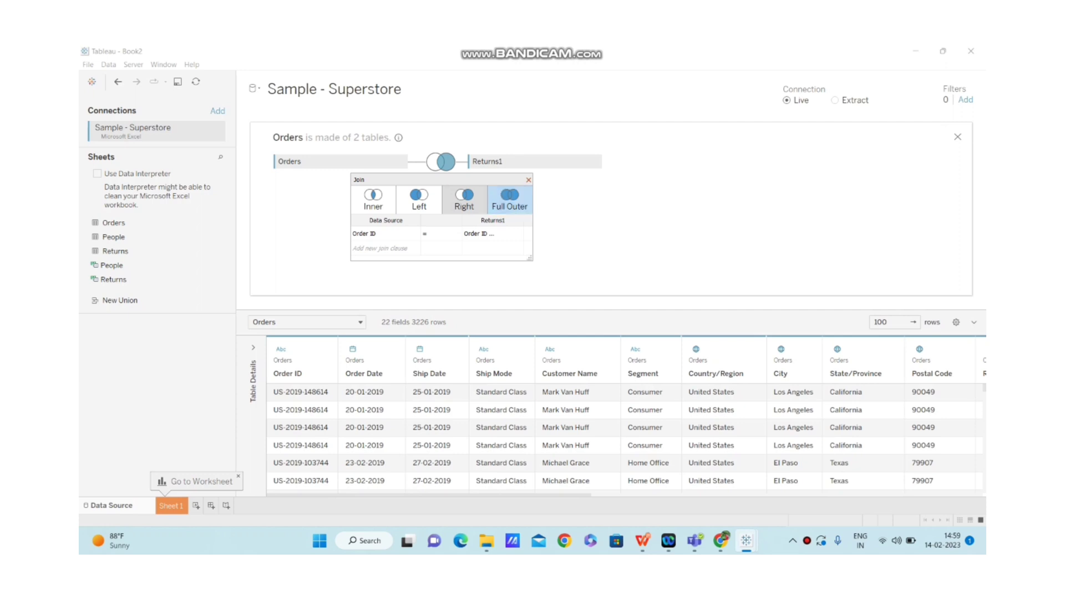
pyautogui.click(510, 199)
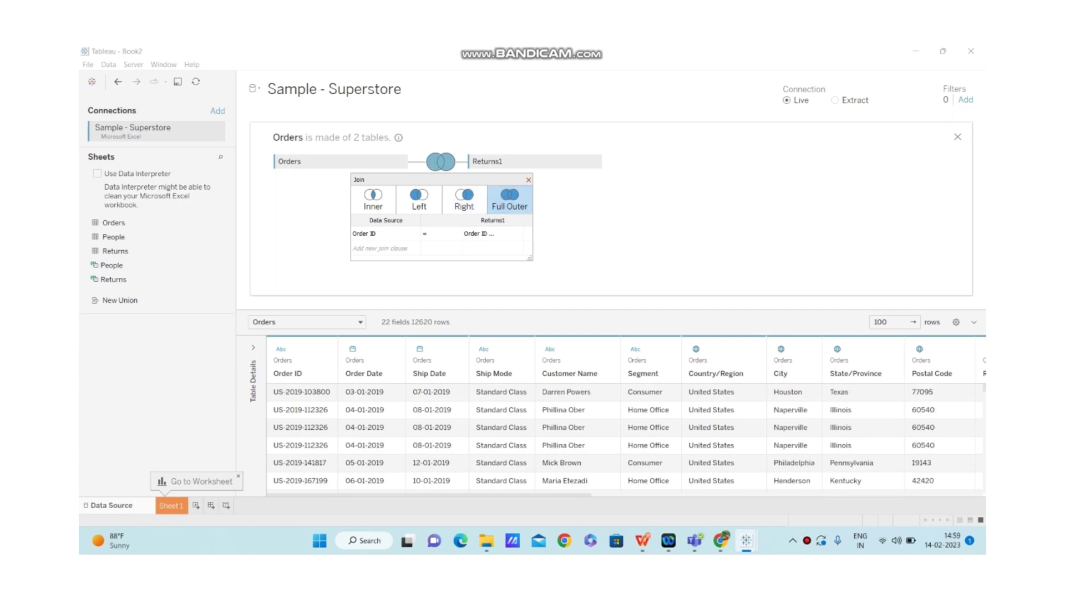
pyautogui.moveTo(528, 180)
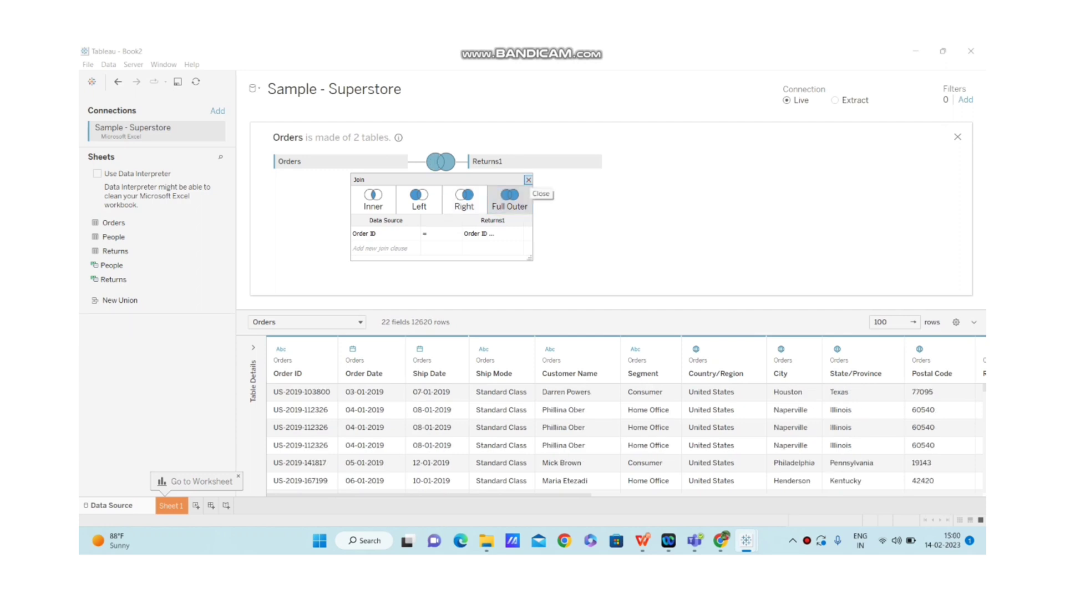
pyautogui.click(540, 193)
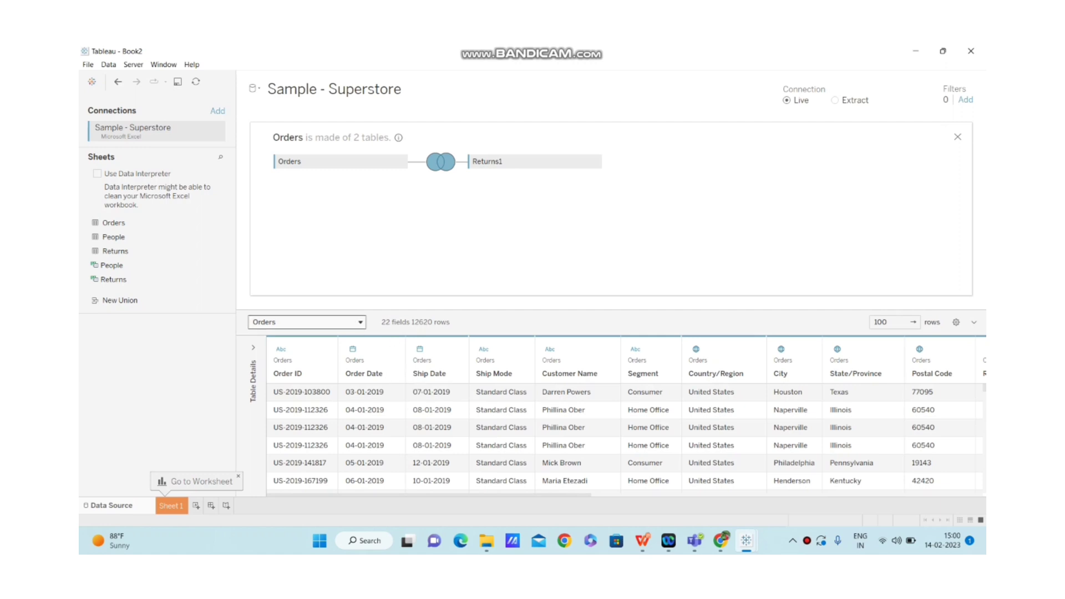
pyautogui.click(360, 322)
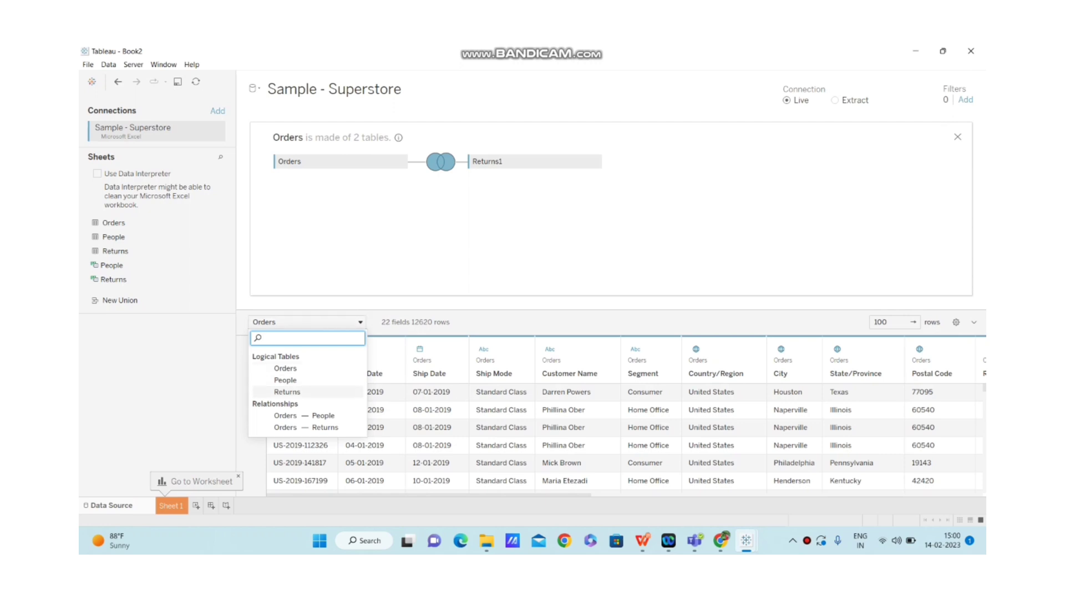
pyautogui.click(287, 392)
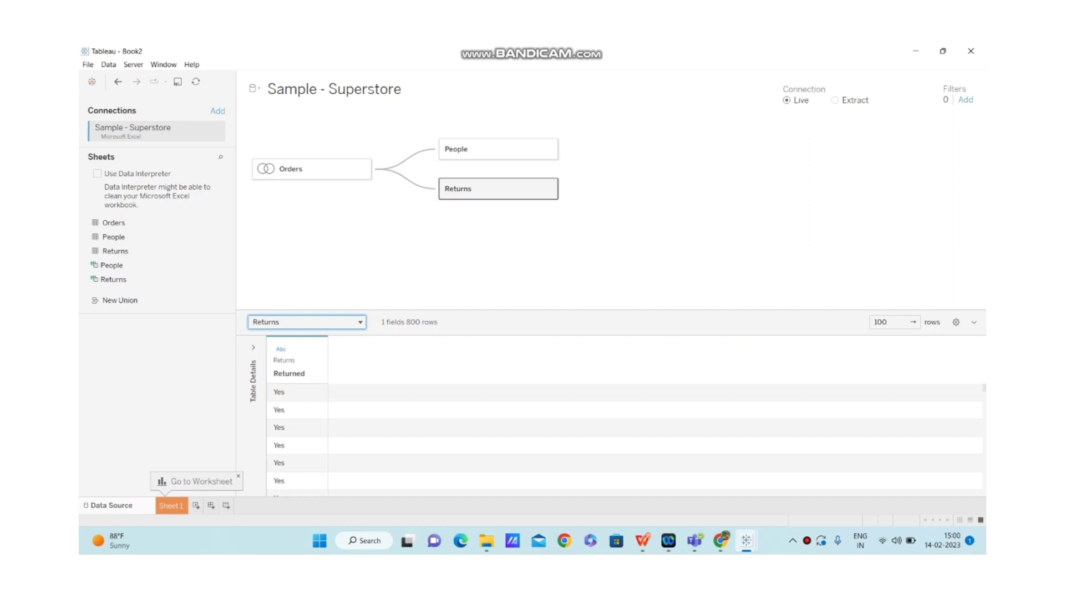
pyautogui.click(355, 322)
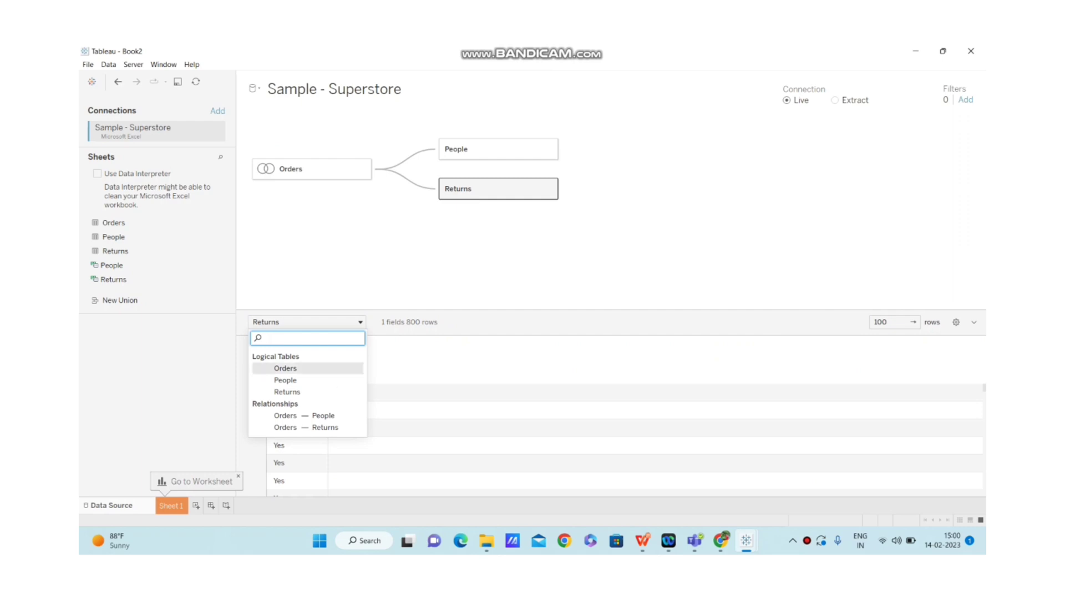
pyautogui.click(285, 367)
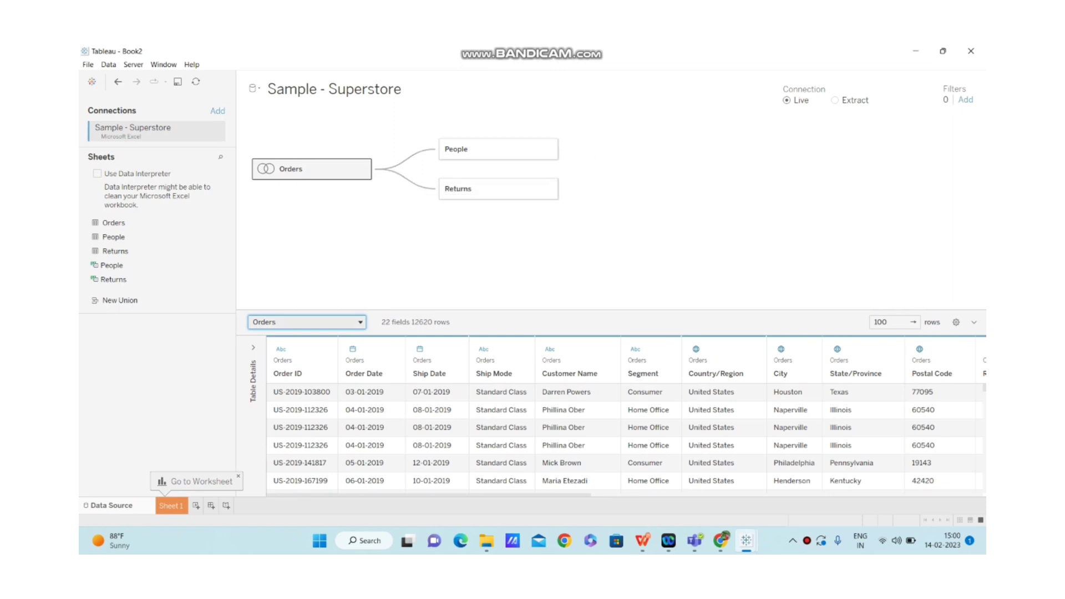
pyautogui.click(360, 322)
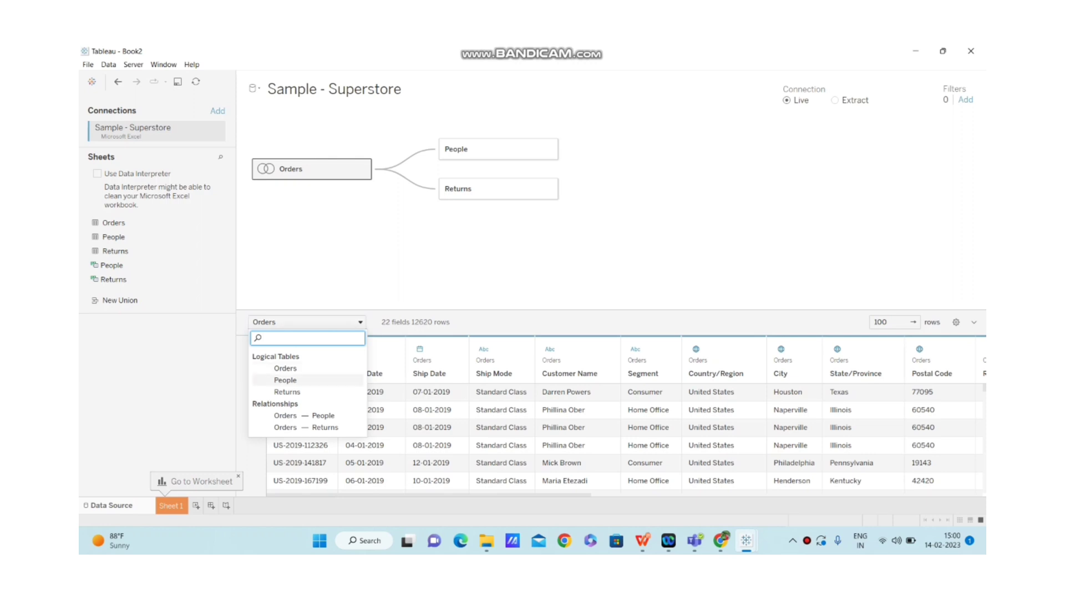
pyautogui.moveTo(287, 392)
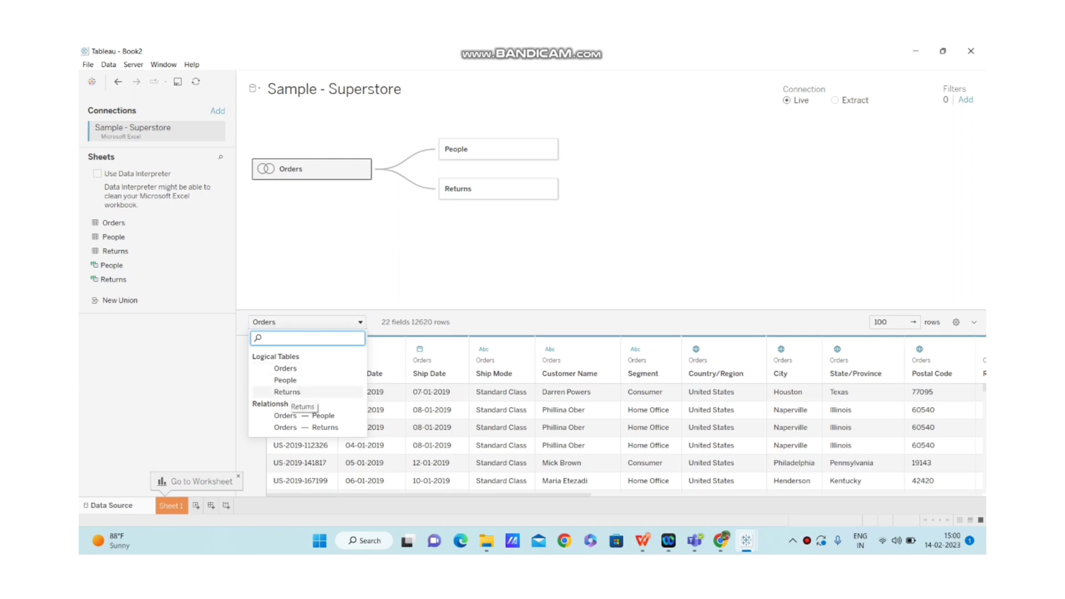
pyautogui.moveTo(307, 416)
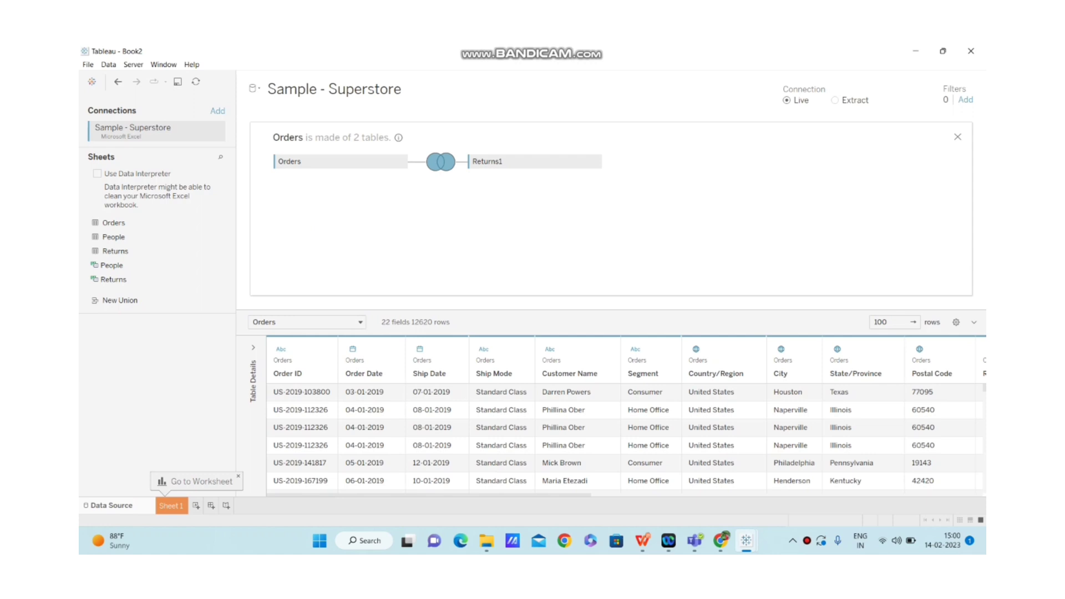
pyautogui.hscroll(3)
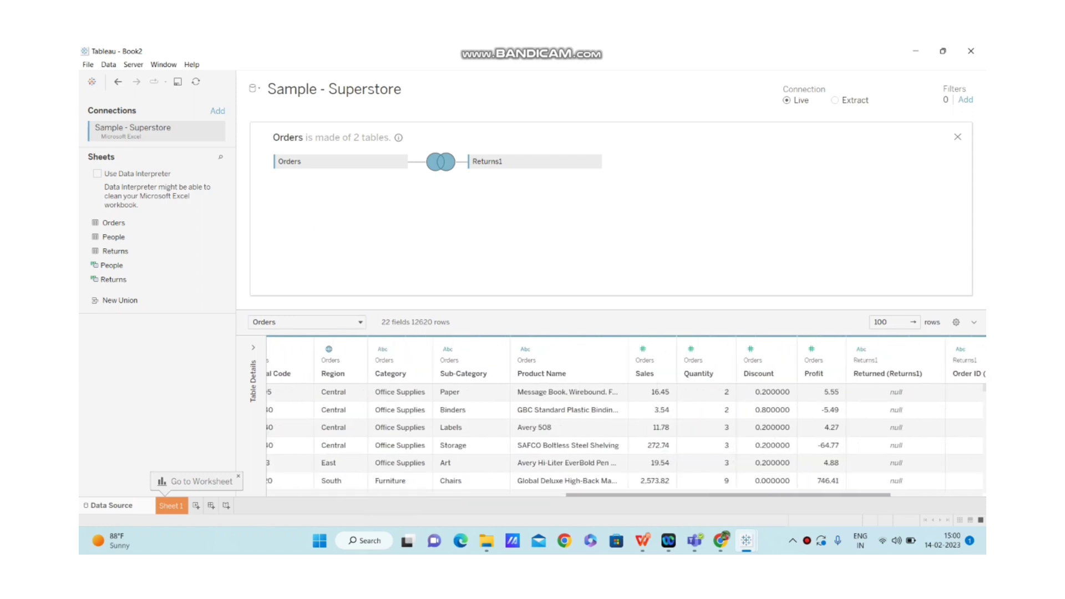
pyautogui.hscroll(3)
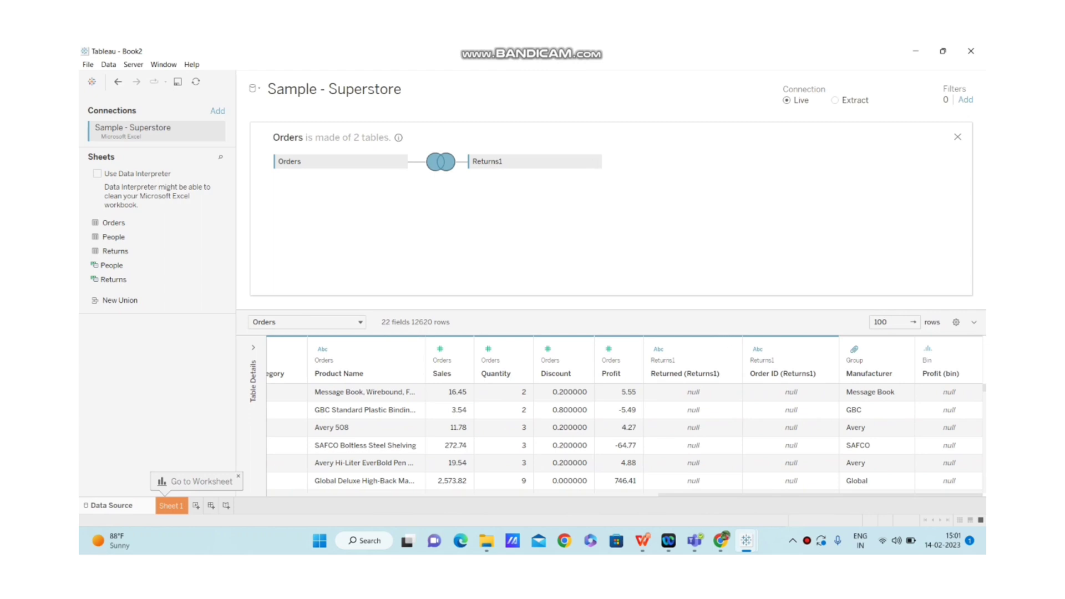
# Restore the inner join between Orders and Returns1, leaving 3,226 rows
pyautogui.click(595, 161)
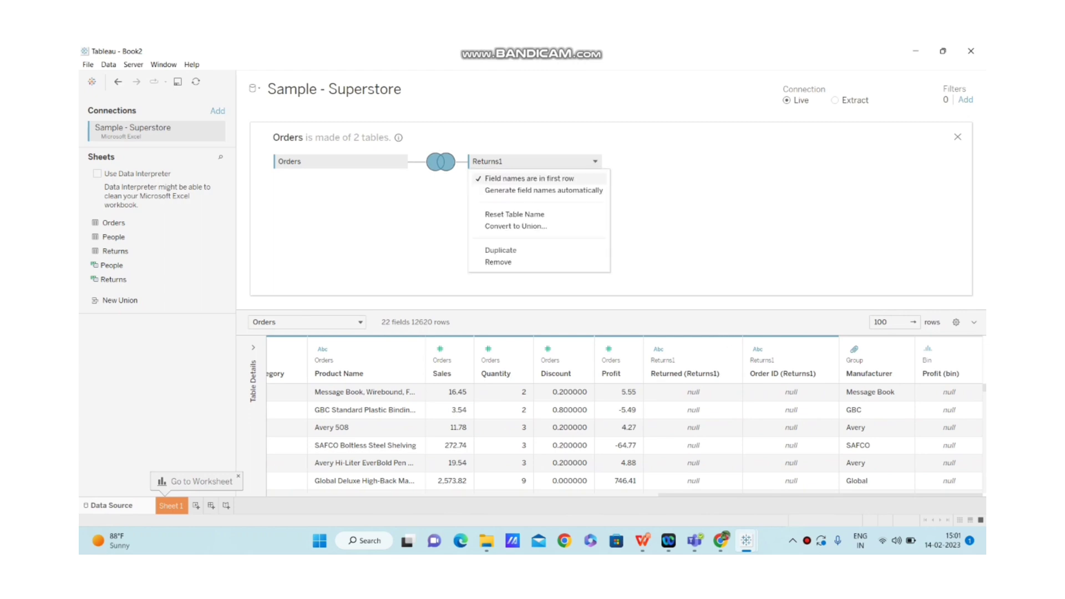
pyautogui.moveTo(499, 261)
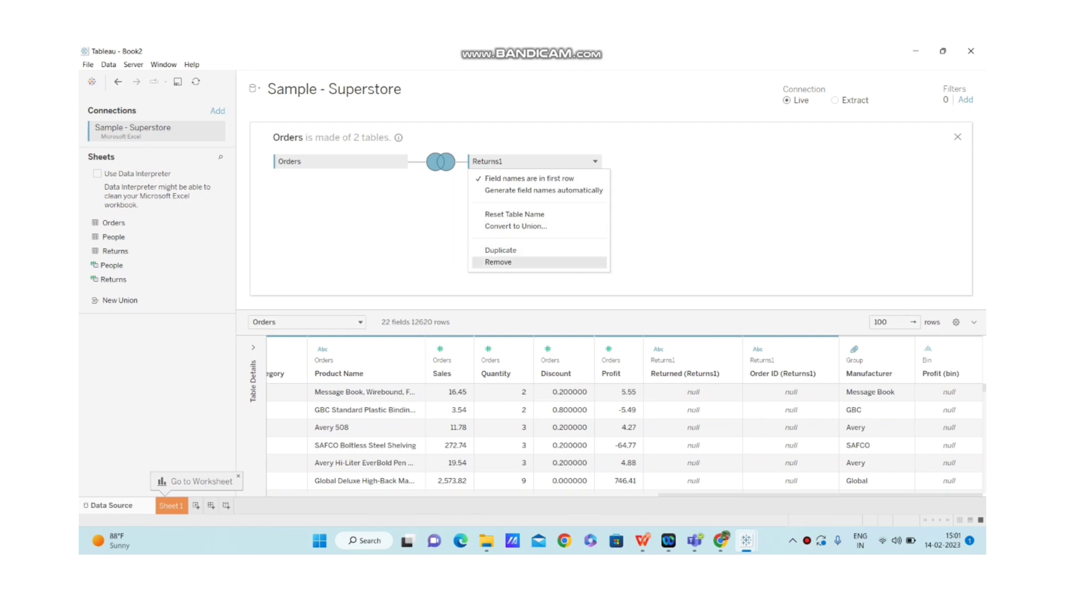
pyautogui.click(499, 261)
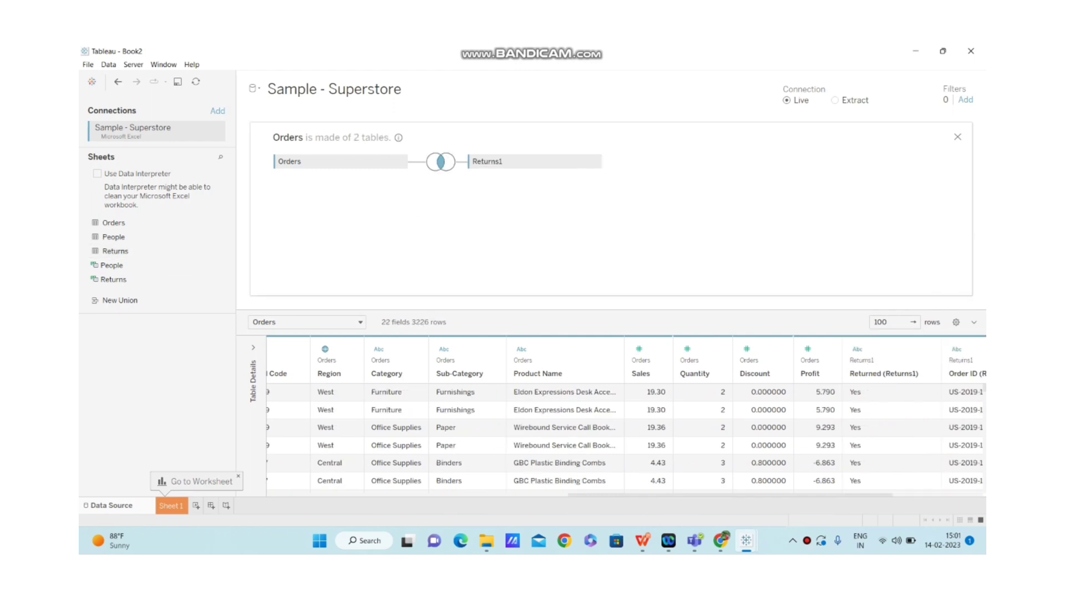
# Switch Orders–Returns1 back to a full outer join and inspect the Order ID (Returns1) column
pyautogui.click(441, 162)
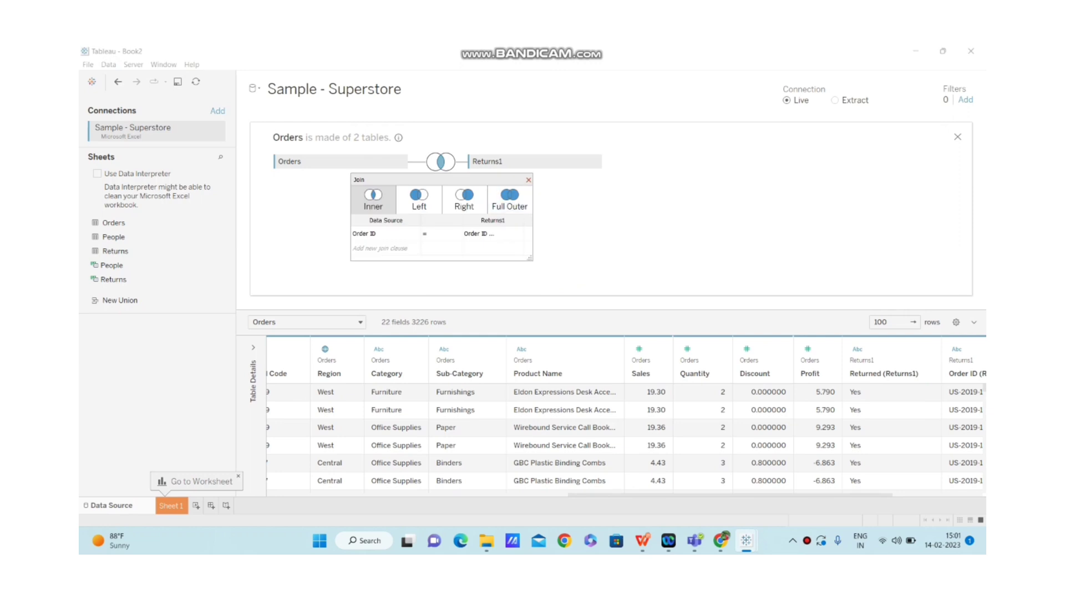
pyautogui.click(509, 196)
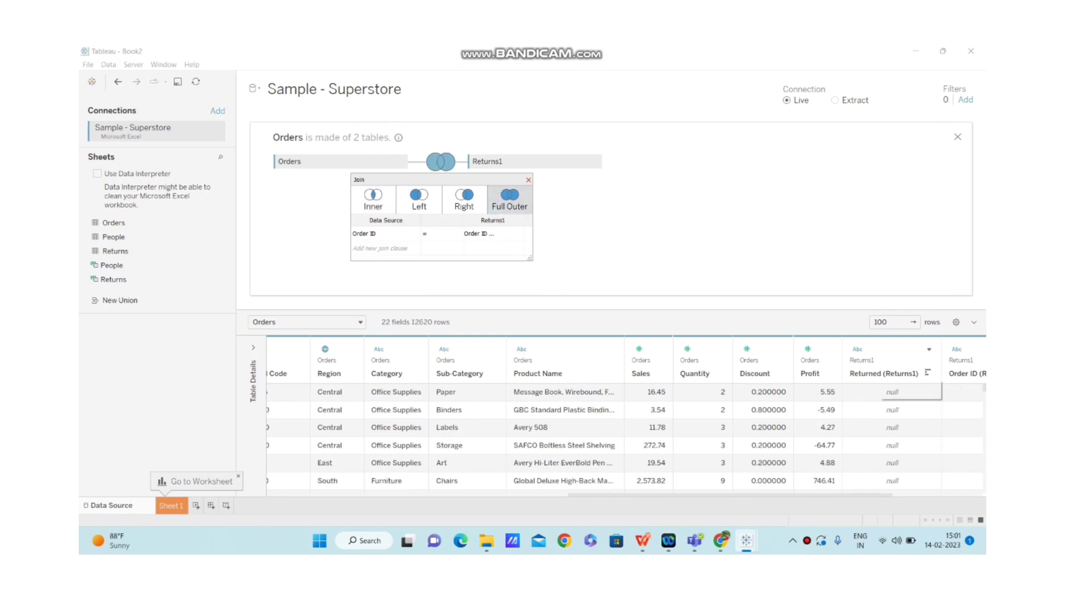
pyautogui.moveTo(884, 373)
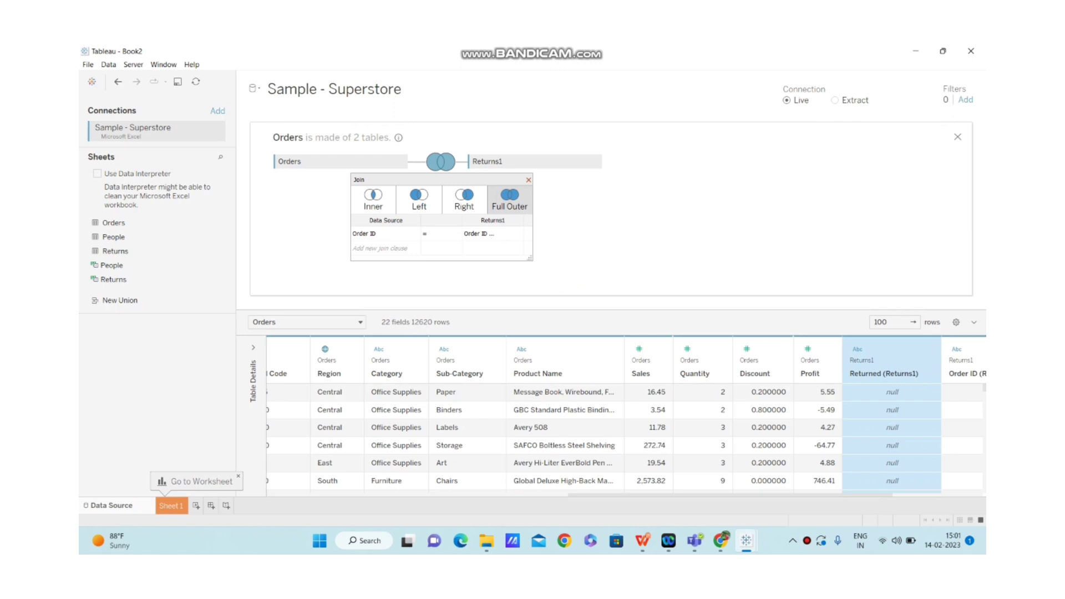
pyautogui.click(961, 359)
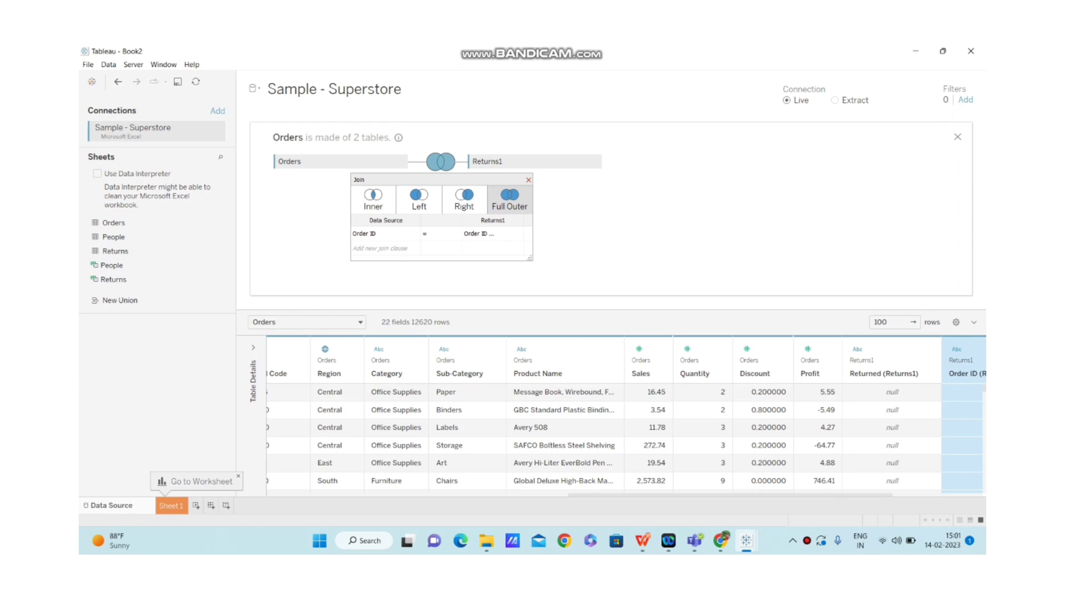
pyautogui.moveTo(529, 179)
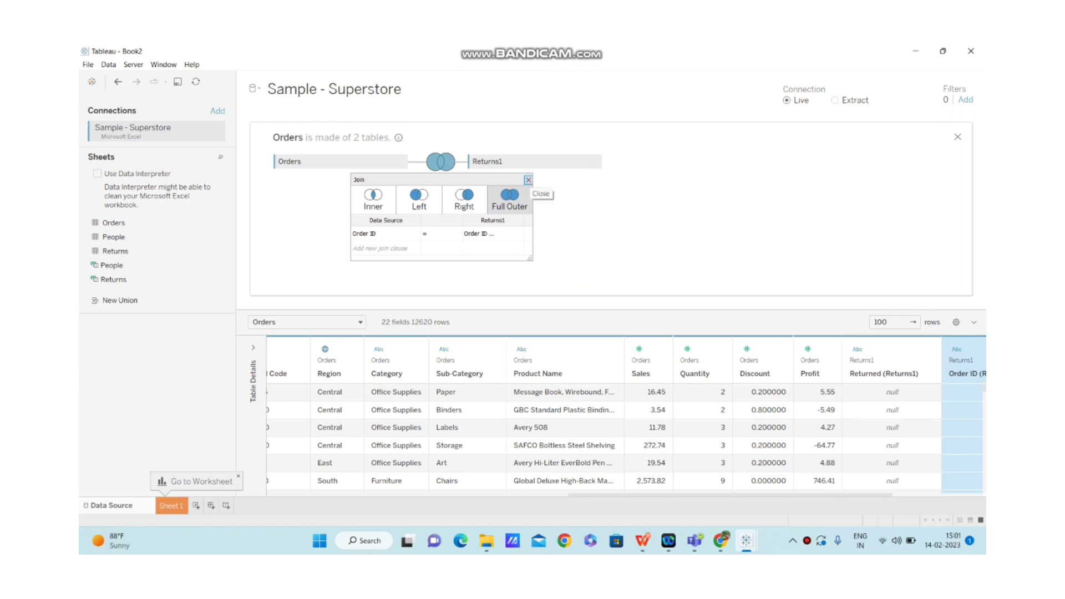
pyautogui.click(540, 193)
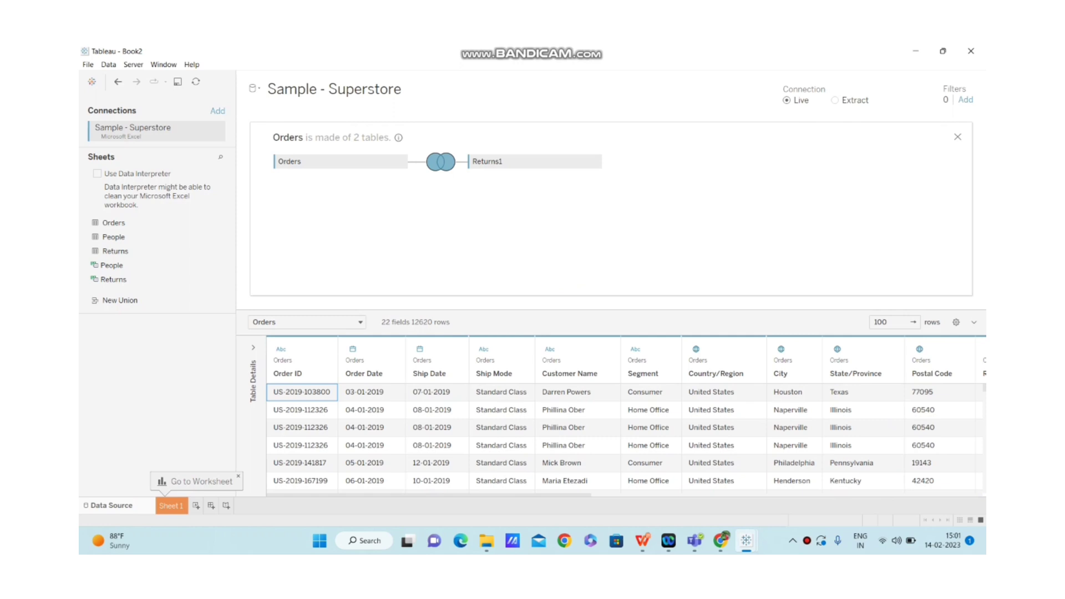
pyautogui.click(439, 162)
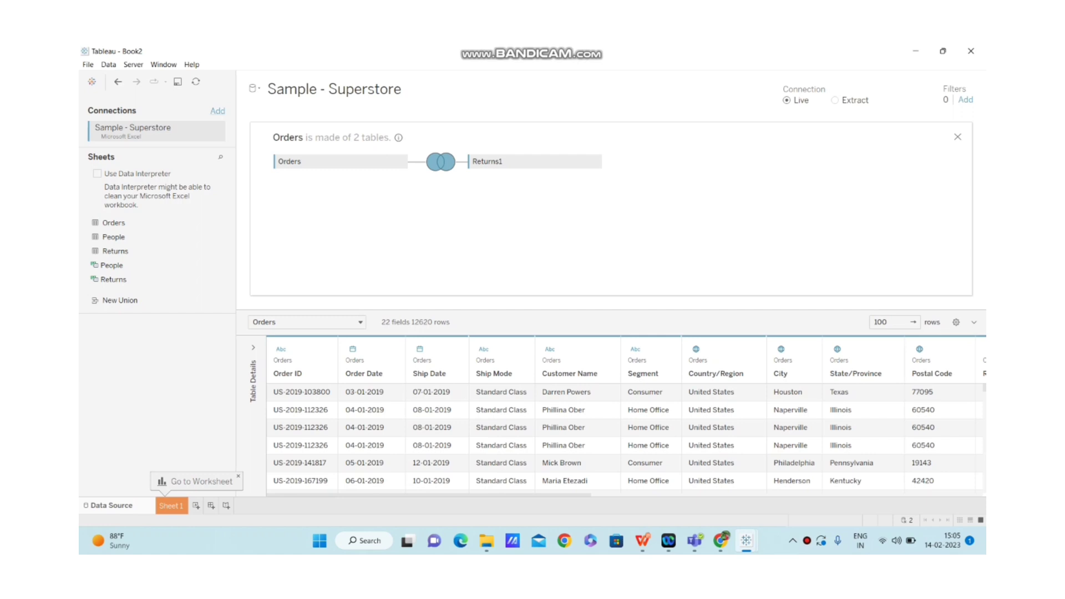
pyautogui.click(217, 111)
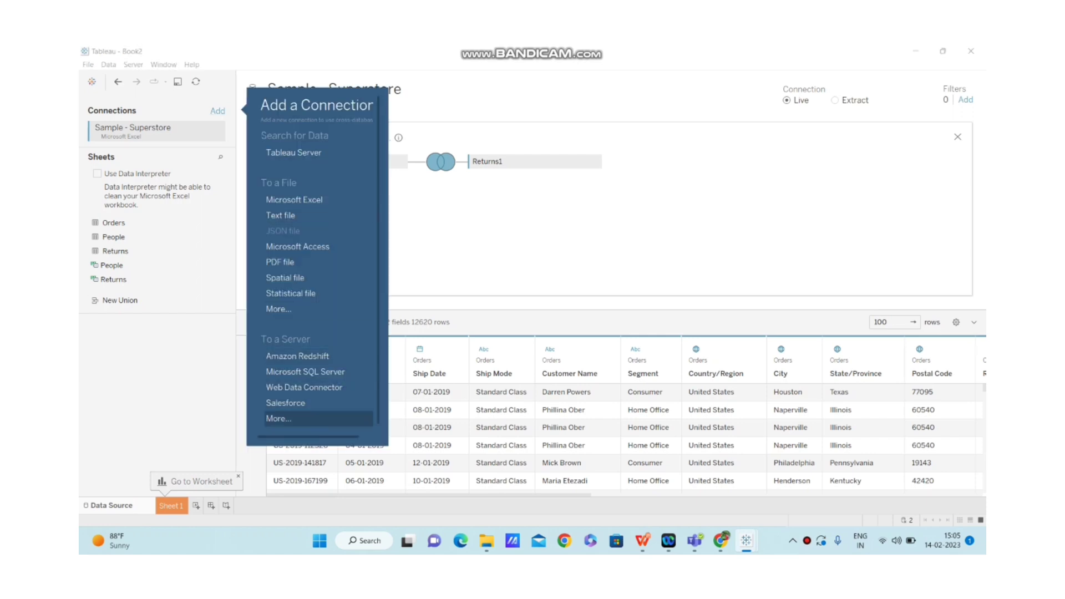
pyautogui.click(279, 418)
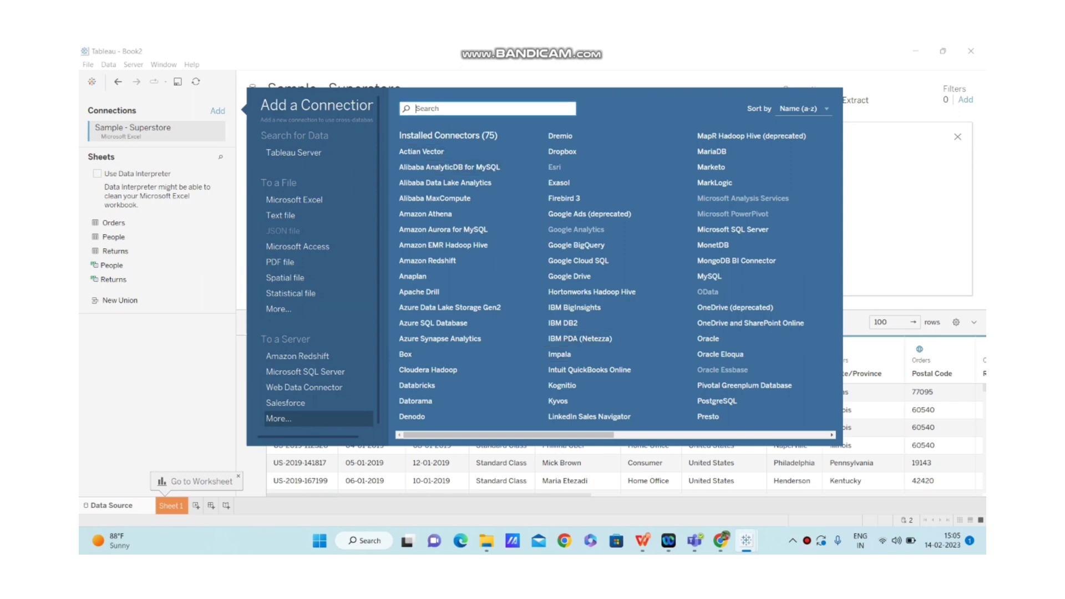
pyautogui.write('oracle')
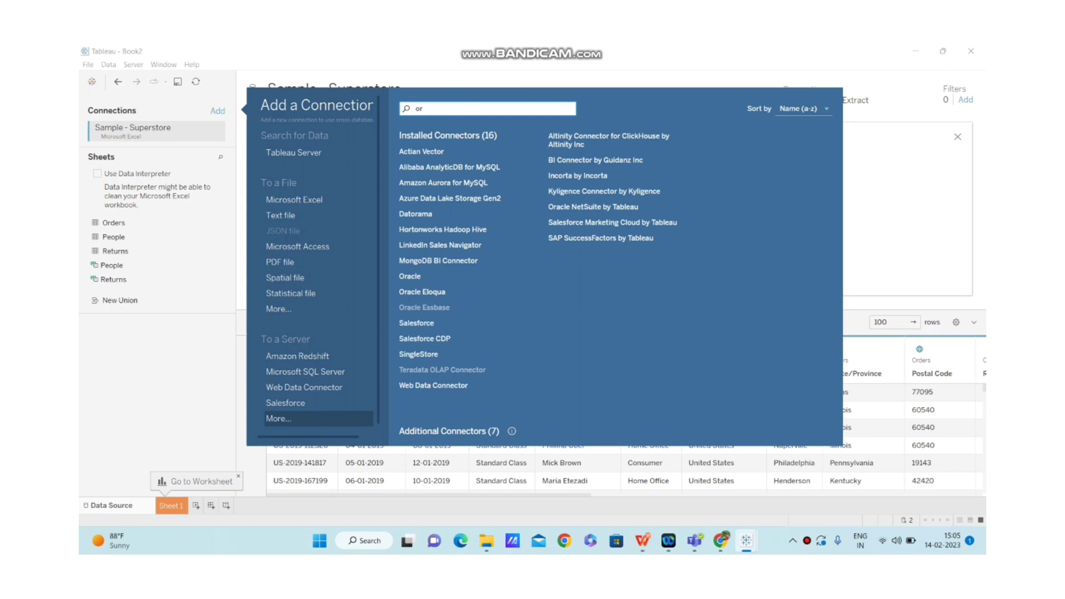
pyautogui.write('json')
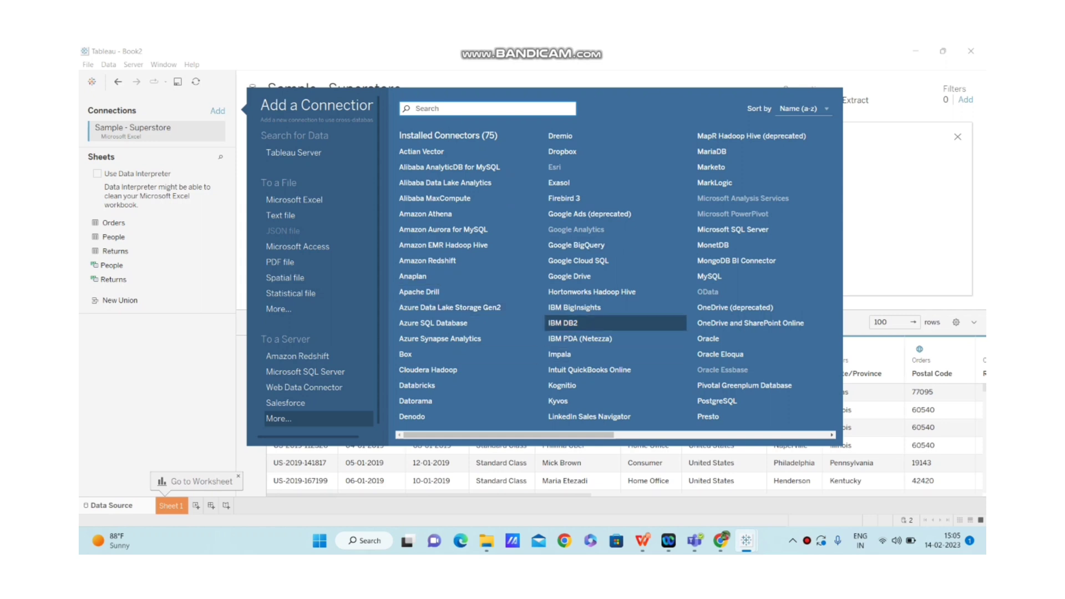
pyautogui.moveTo(282, 231)
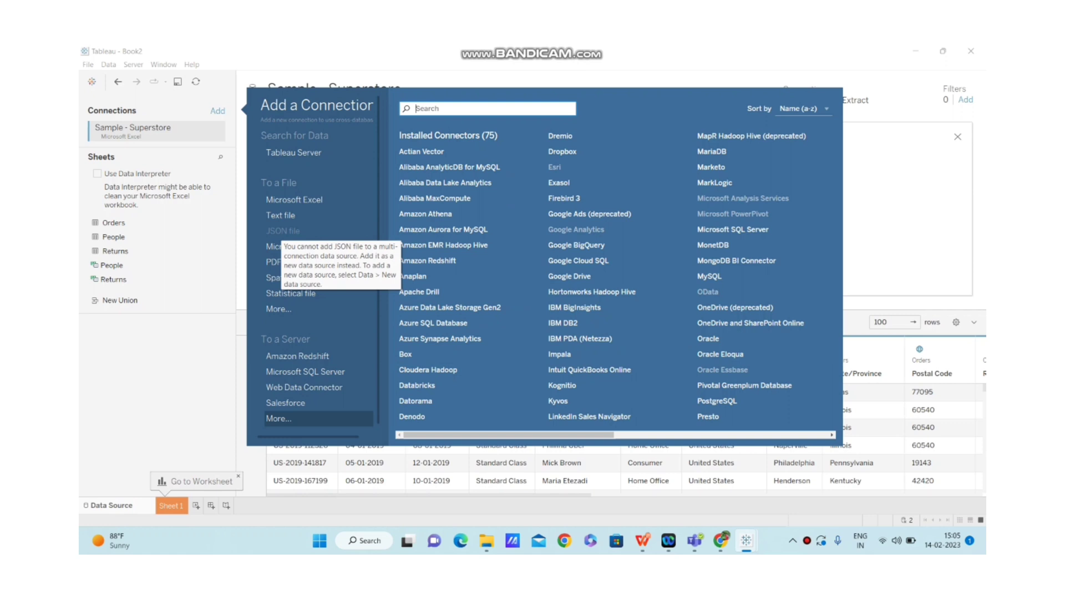
pyautogui.moveTo(280, 215)
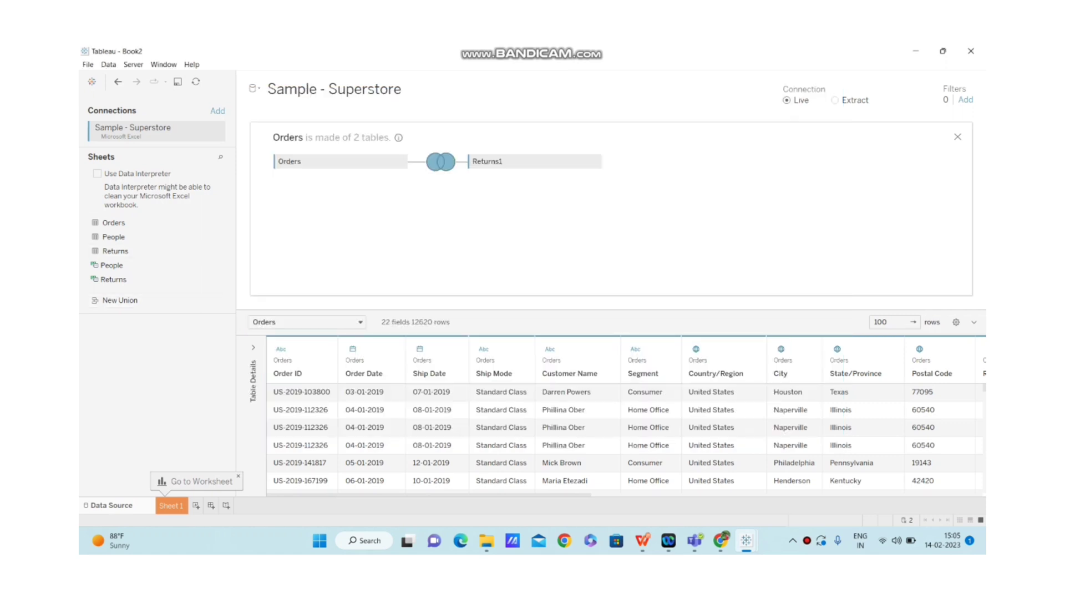
# Add a Text file connection and open the Video Write up file
pyautogui.click(216, 111)
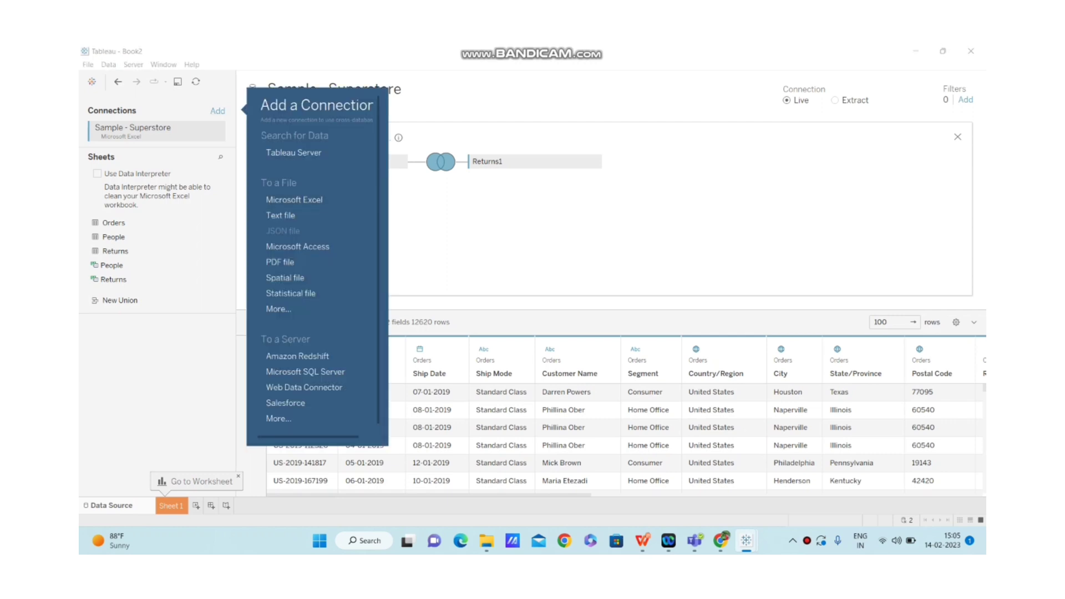
pyautogui.moveTo(280, 261)
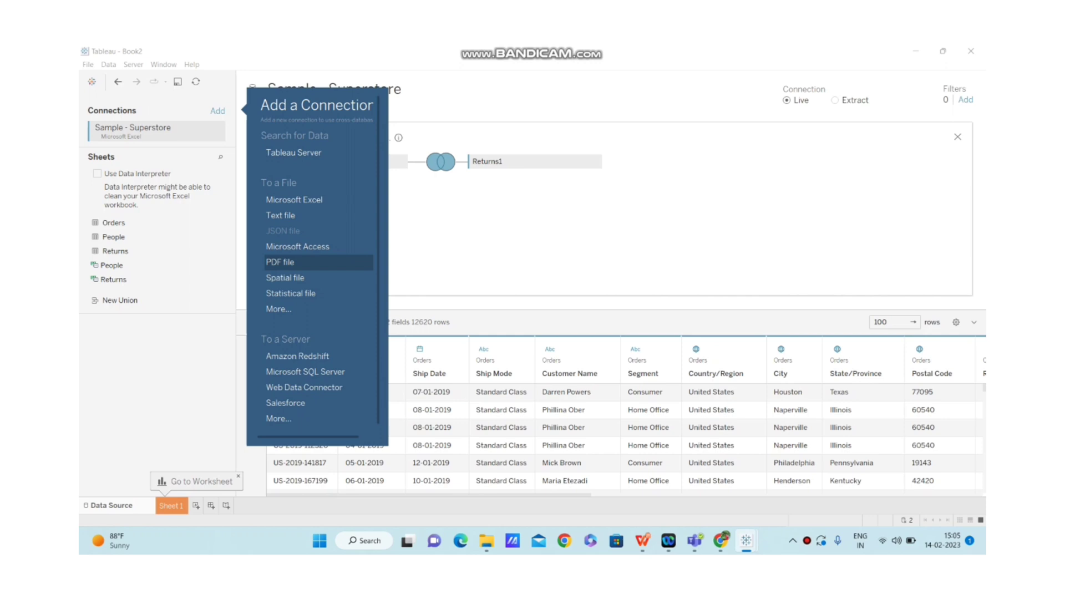
pyautogui.click(280, 216)
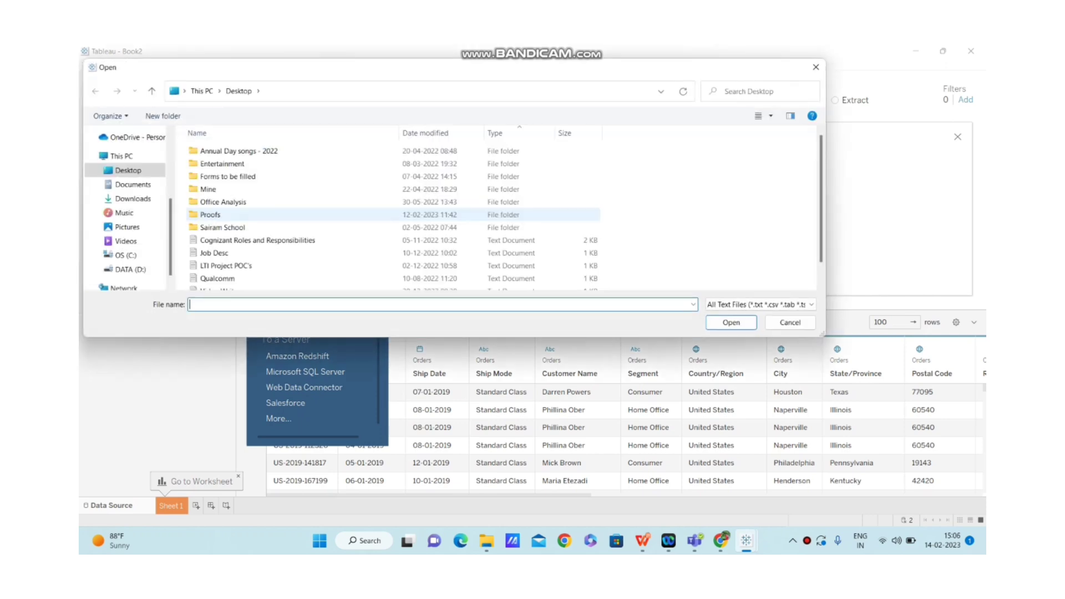
pyautogui.click(256, 240)
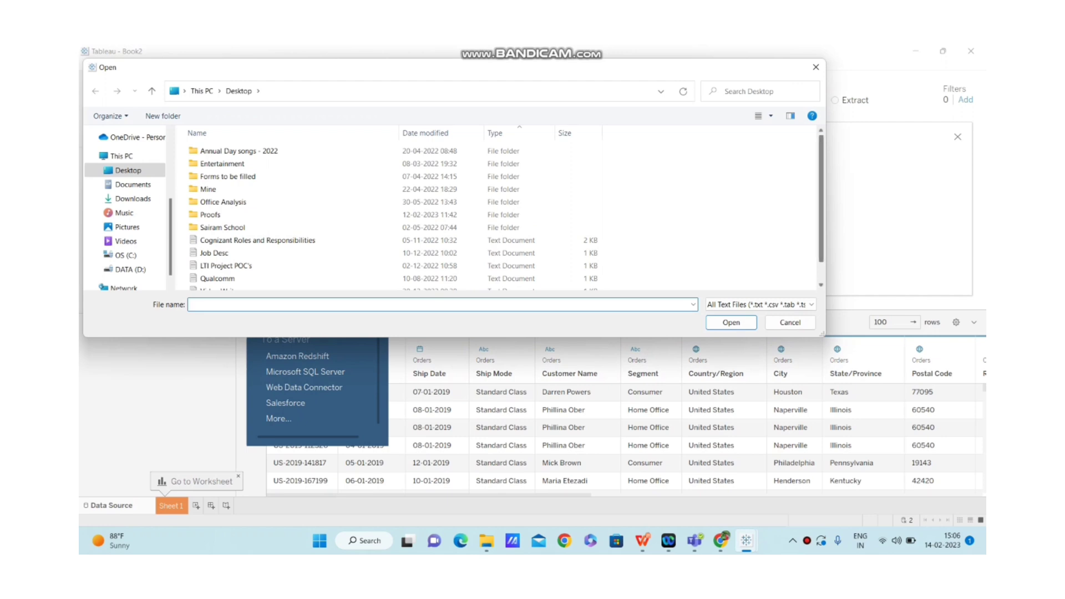
pyautogui.scroll(-3)
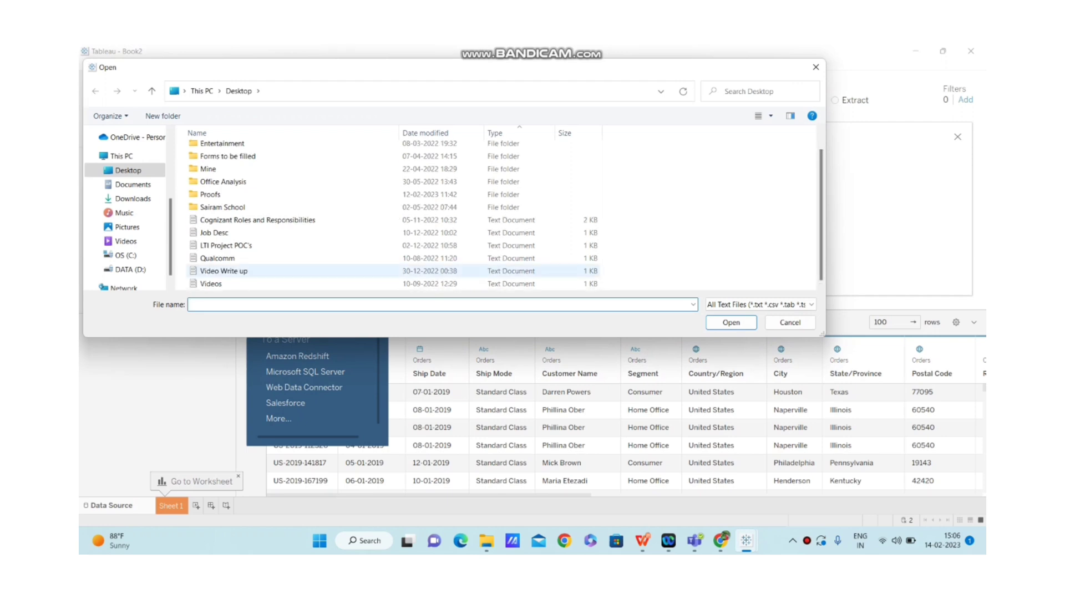
pyautogui.click(223, 271)
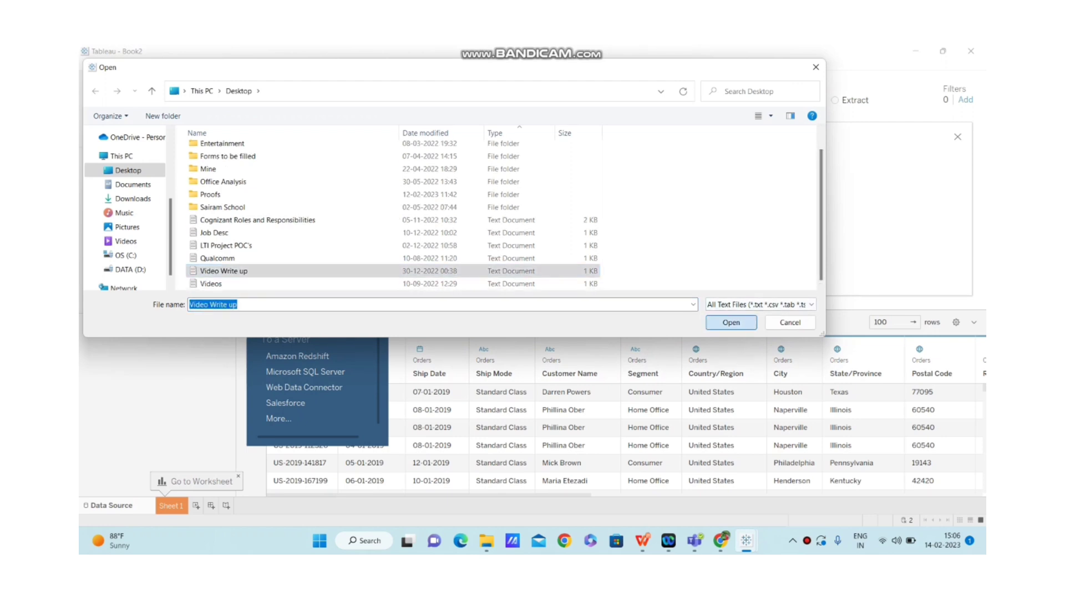
pyautogui.click(731, 322)
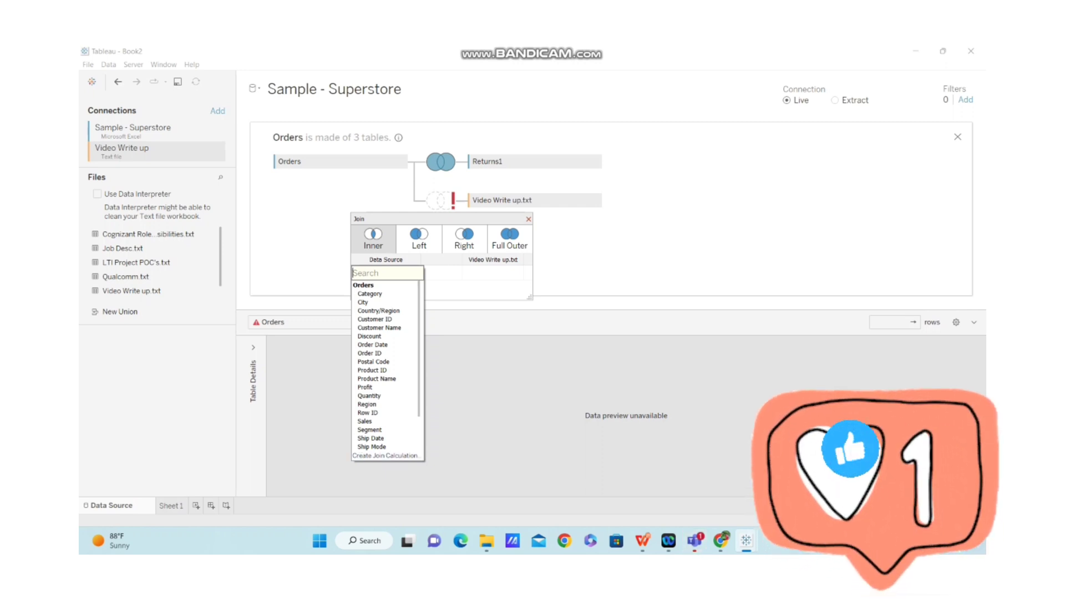
# Define a join calculation of 1 on both Orders and Video Write up.txt so they join on 1 = 1
pyautogui.click(491, 273)
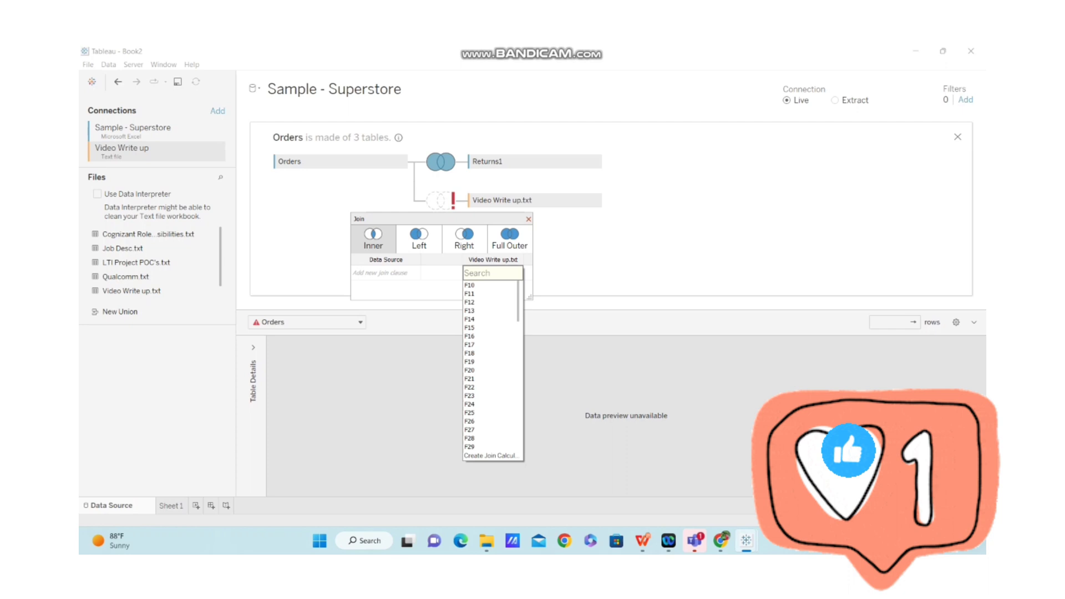
pyautogui.click(383, 273)
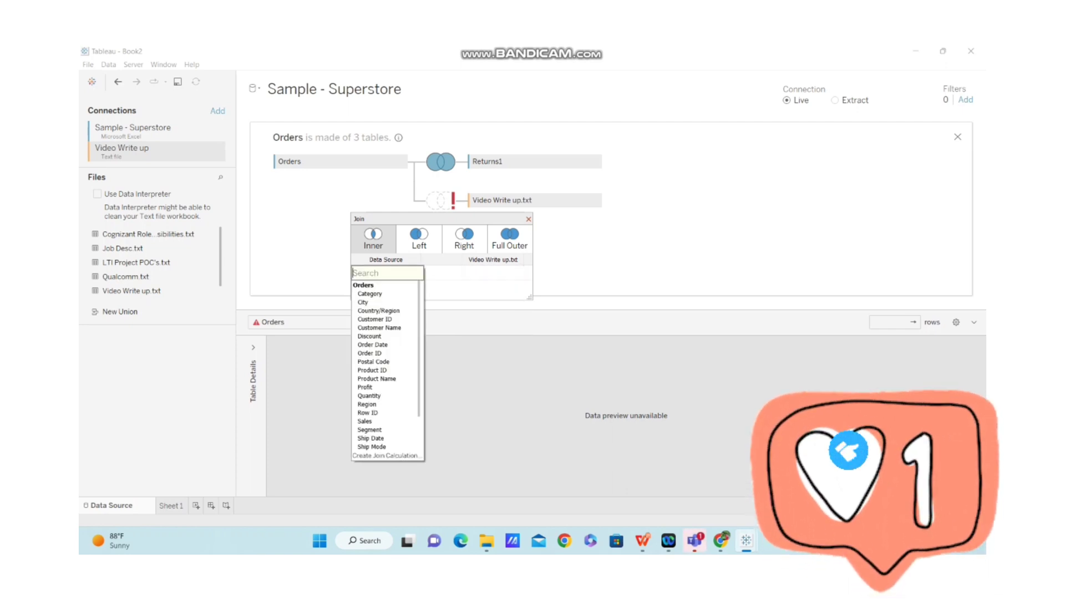
pyautogui.click(385, 455)
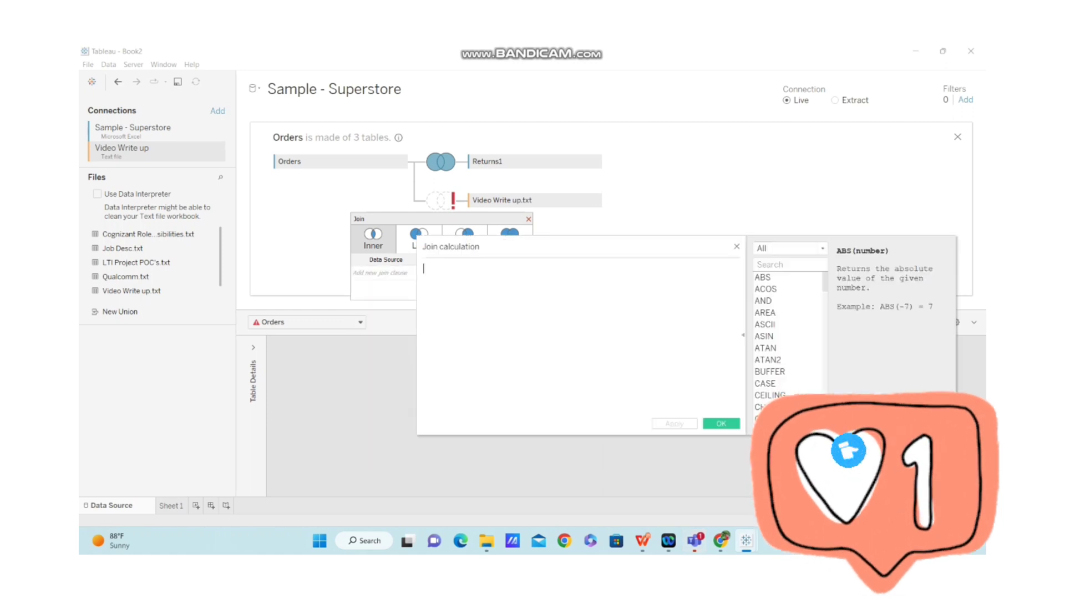
pyautogui.write('1')
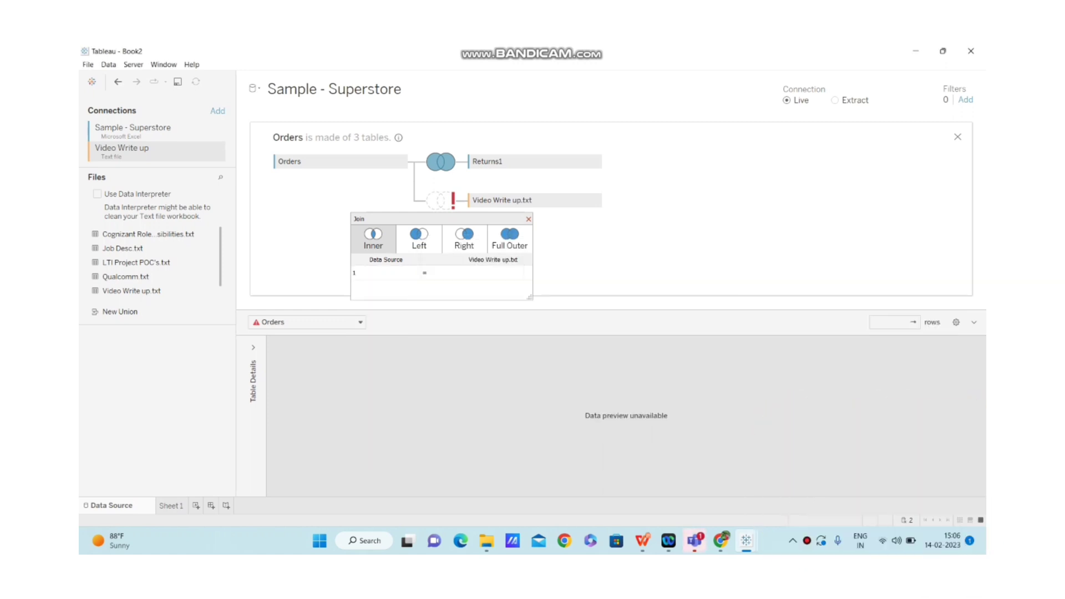
pyautogui.click(491, 273)
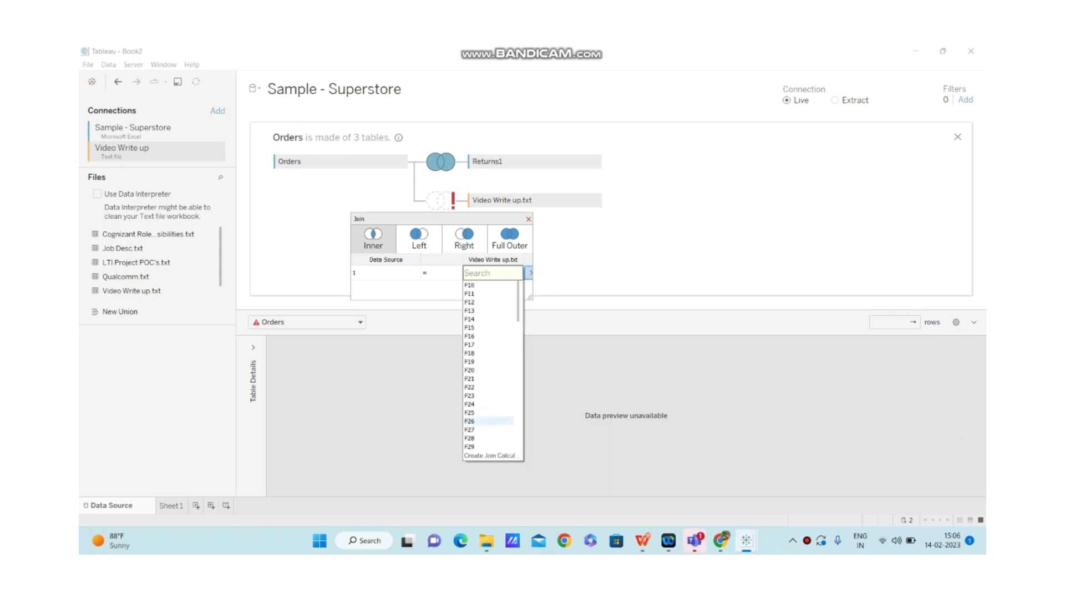
pyautogui.click(492, 455)
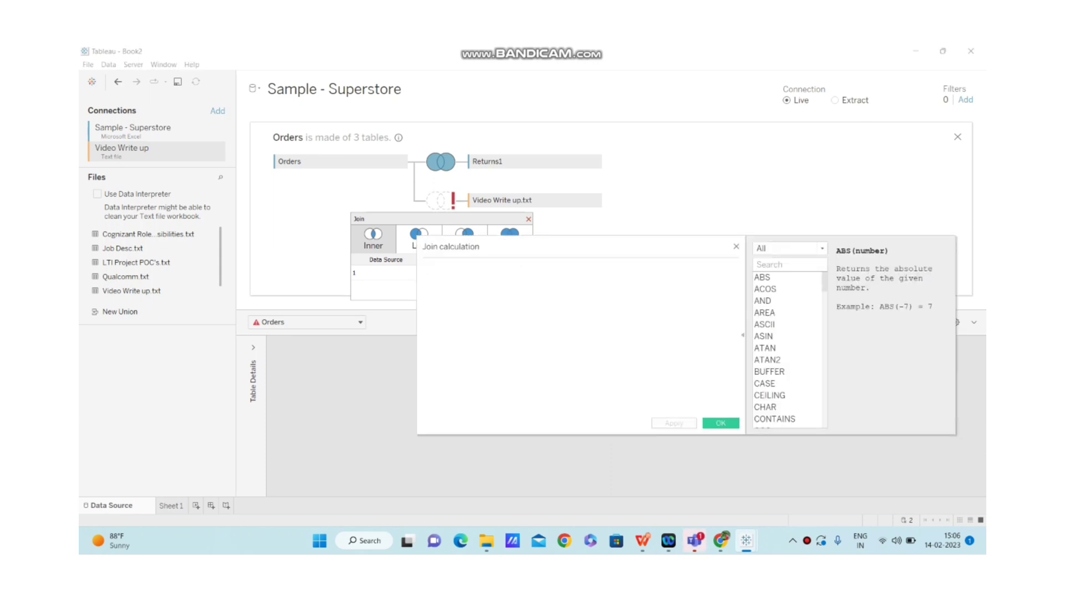
pyautogui.write('1')
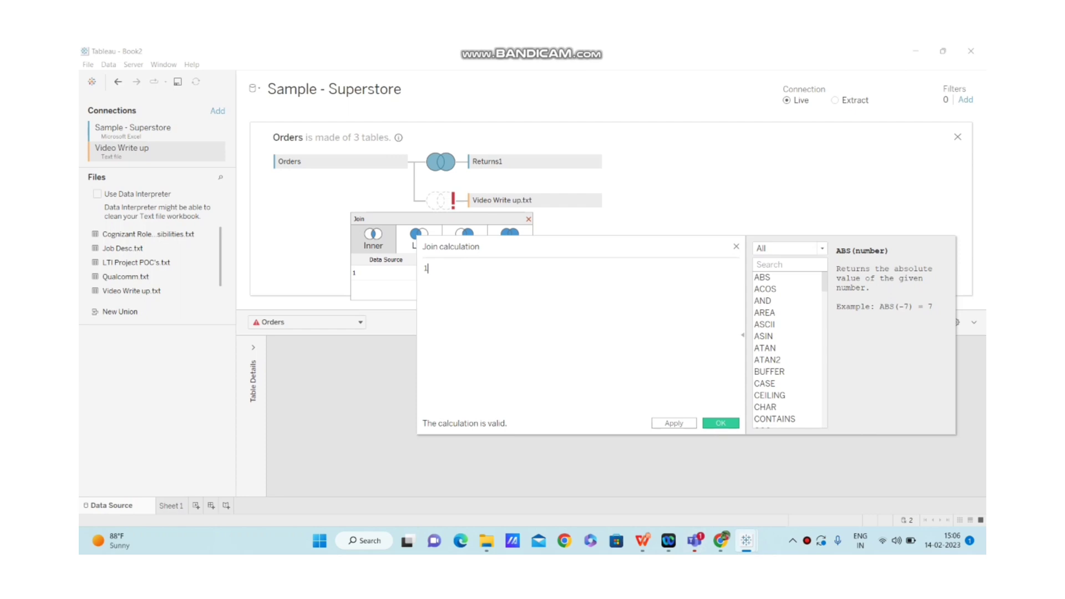
pyautogui.click(720, 423)
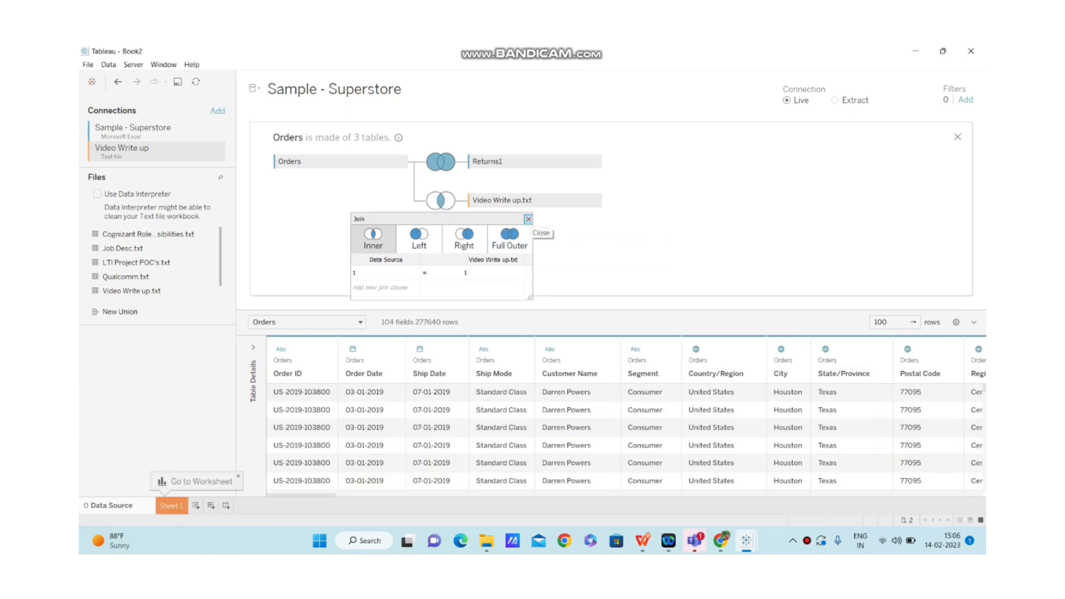
# Dismiss the join settings and review the connections list for the three-table Orders source
pyautogui.click(540, 233)
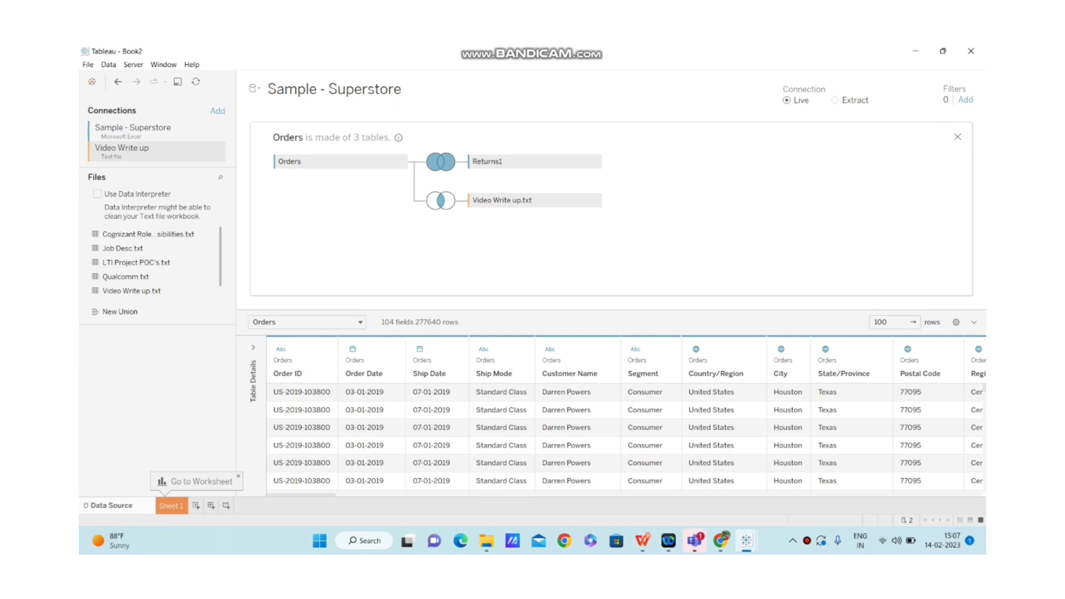
pyautogui.click(135, 131)
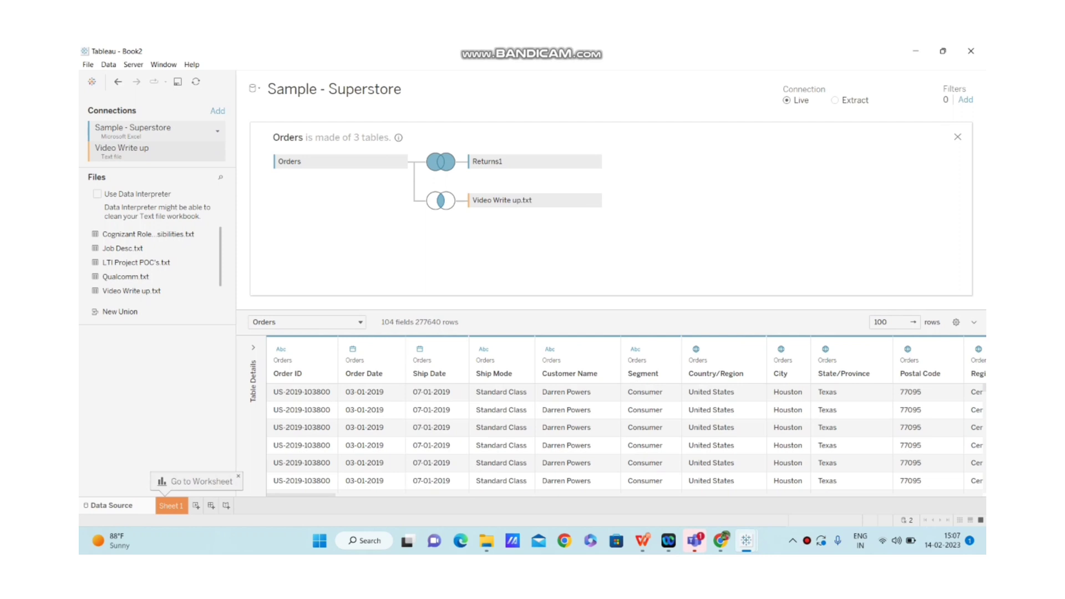
pyautogui.click(121, 150)
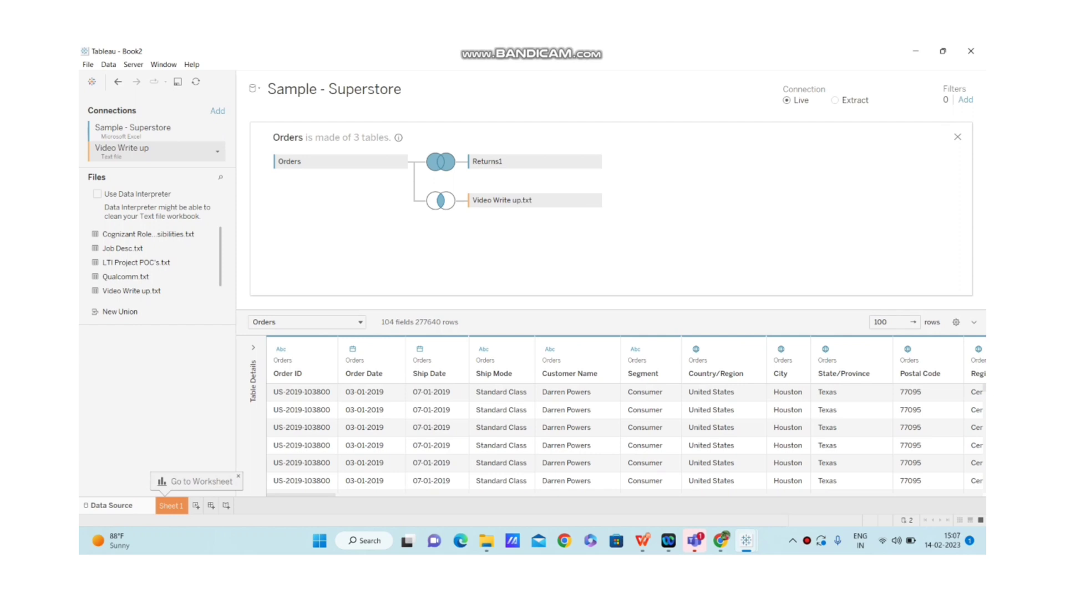